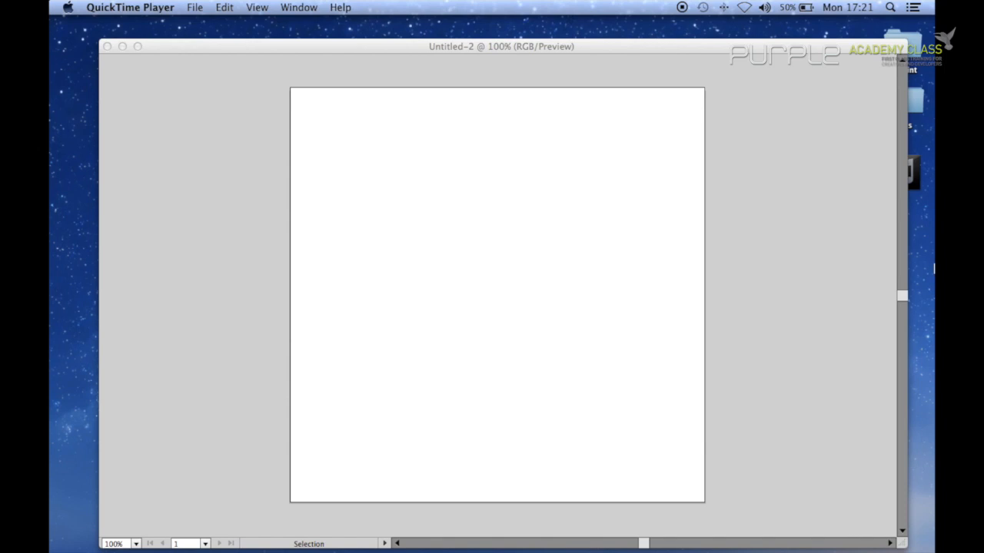
{"action": "mouse_move", "coordinate": [741, 265]}
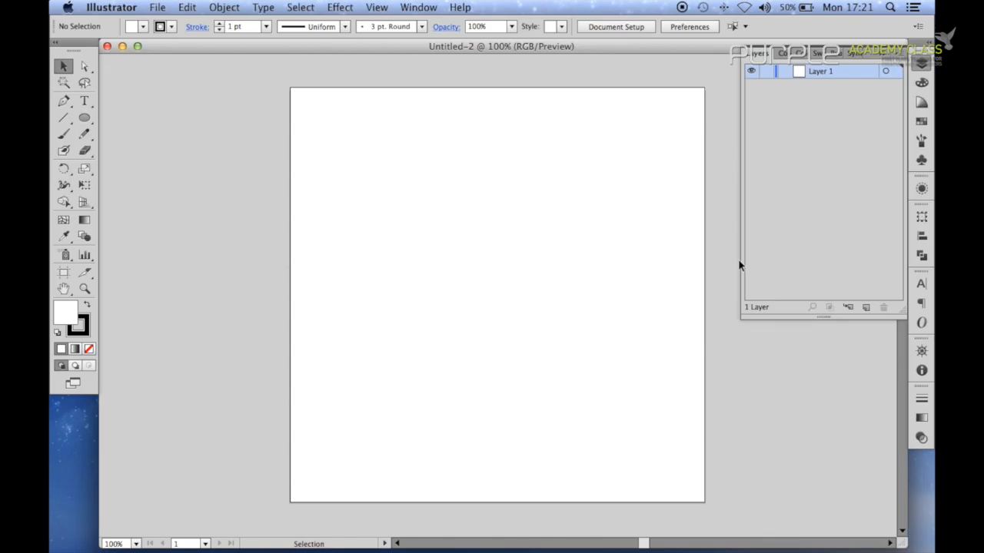
{"action": "mouse_move", "coordinate": [117, 133]}
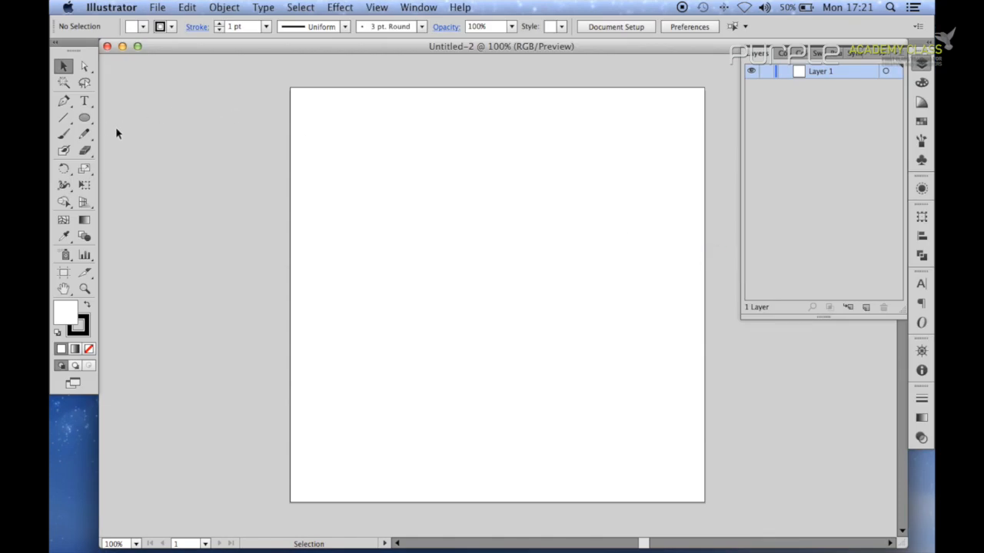
Step: Choose the Rectangle tool with a light-grey fill and no stroke
{"action": "left_click", "coordinate": [85, 117]}
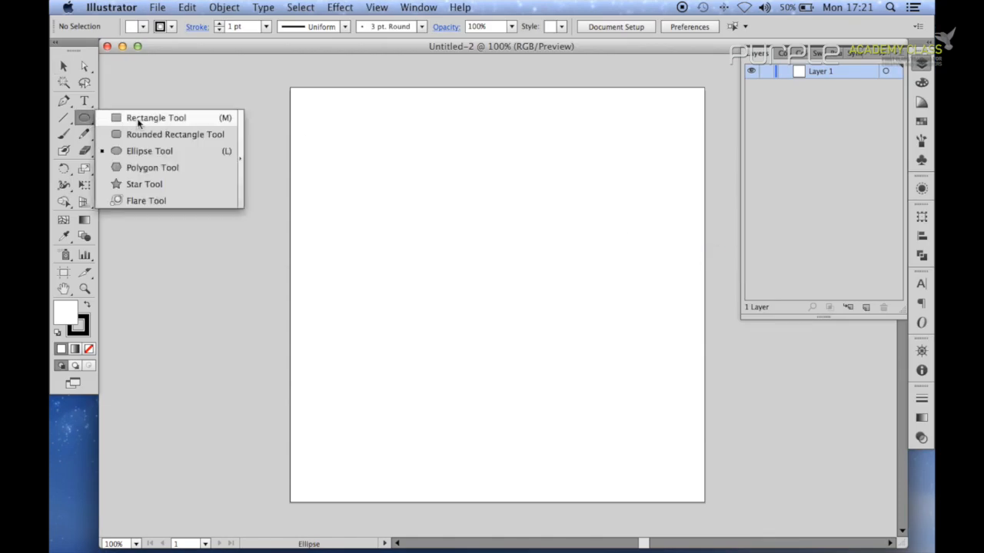
{"action": "left_click", "coordinate": [155, 117]}
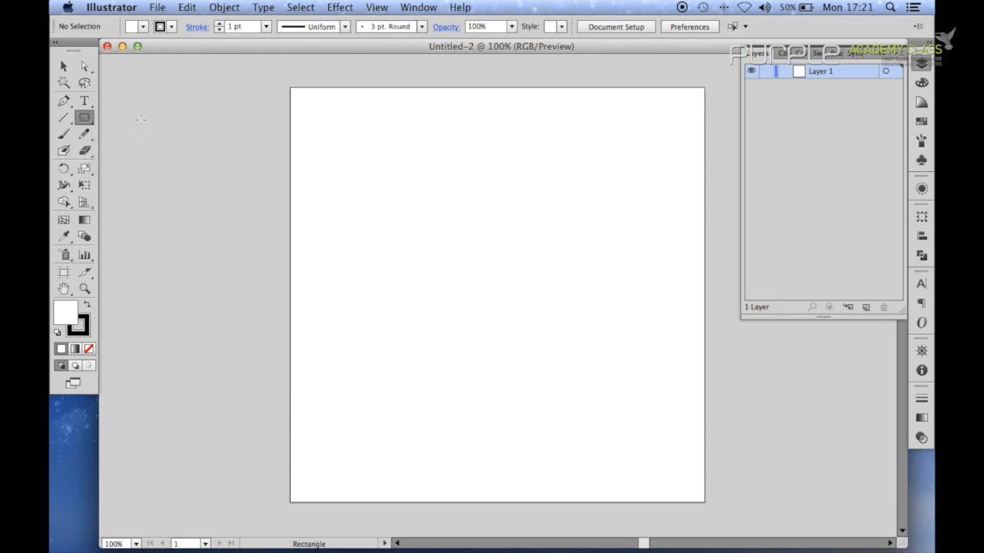
{"action": "mouse_move", "coordinate": [133, 26]}
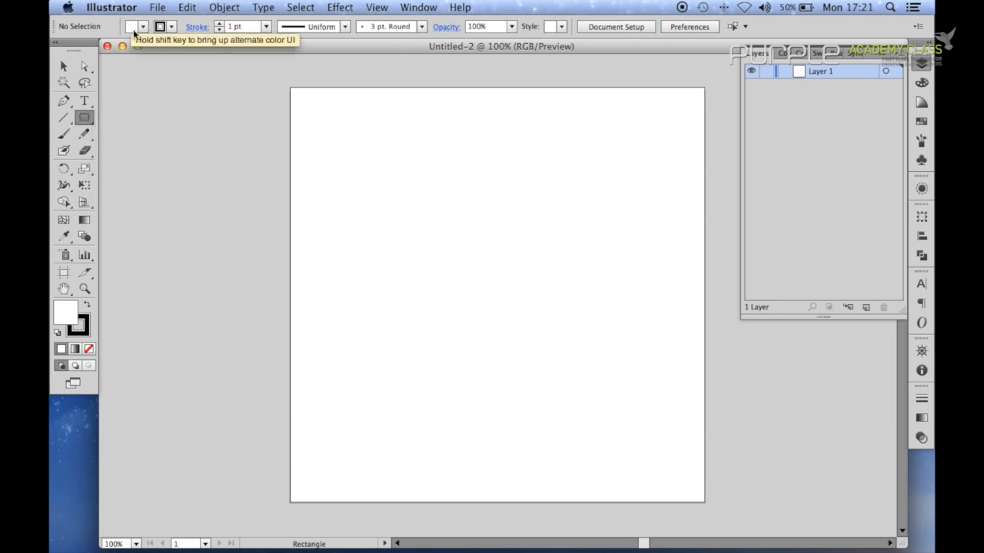
{"action": "left_click", "coordinate": [143, 26]}
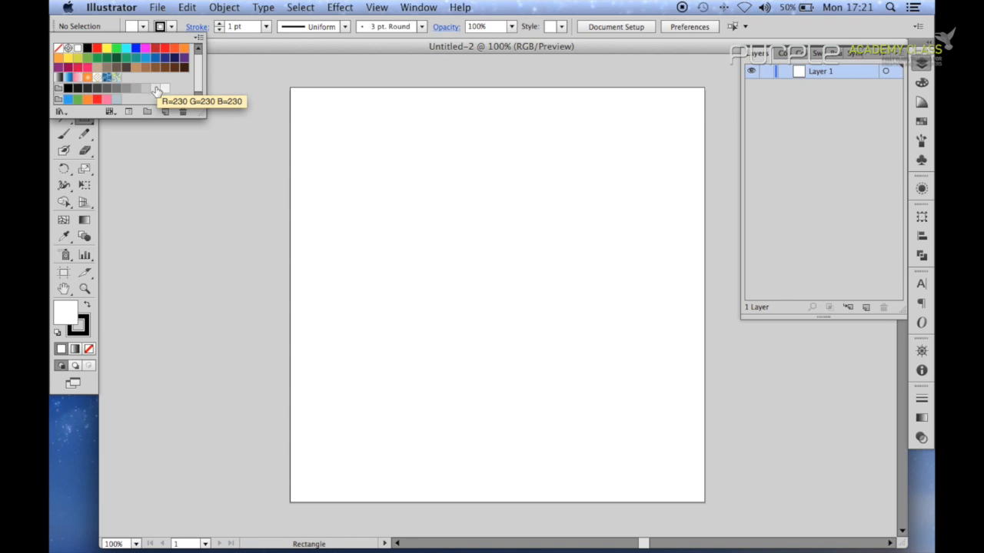
{"action": "mouse_move", "coordinate": [146, 88]}
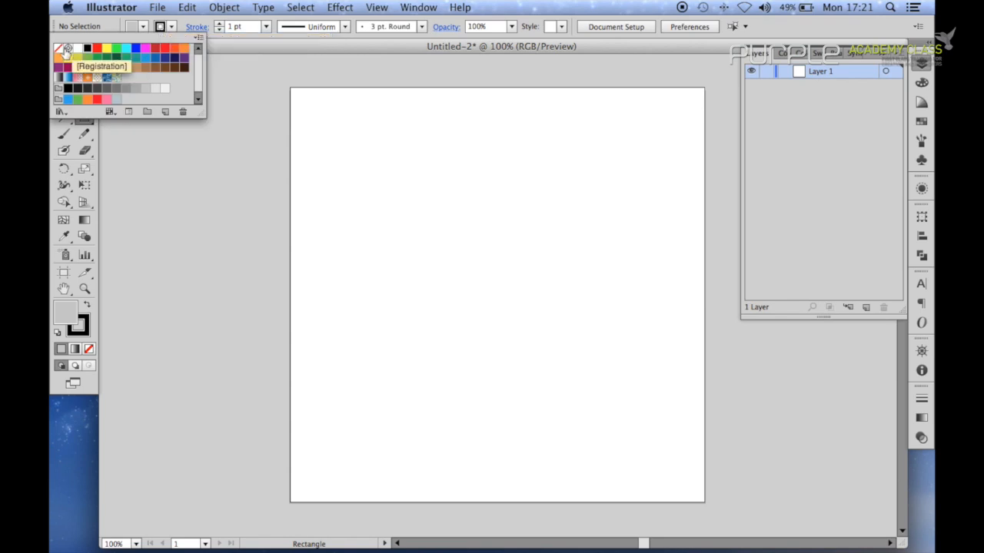
{"action": "left_click", "coordinate": [68, 47]}
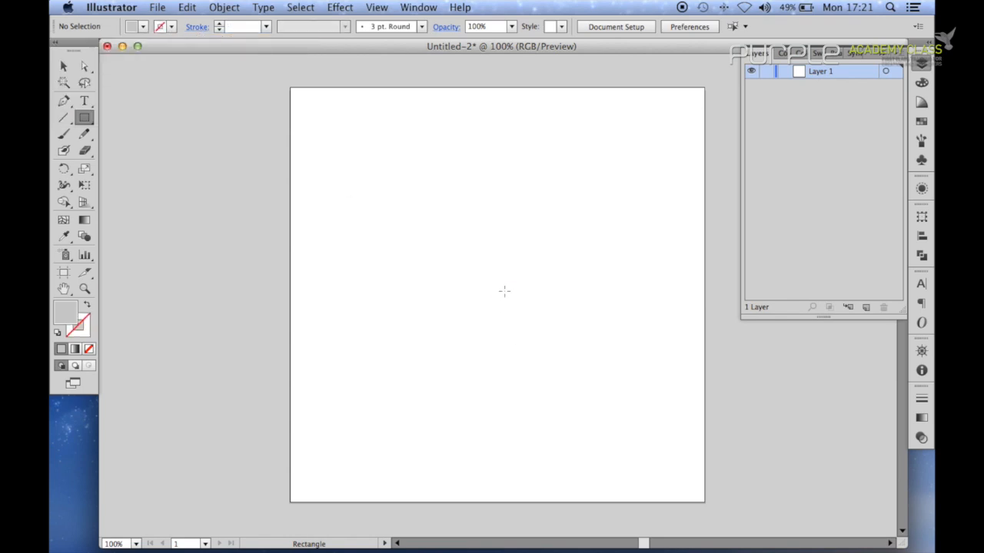
Step: Draw a small grey square near the page centre and nudge it up and left
{"action": "left_click", "coordinate": [505, 291]}
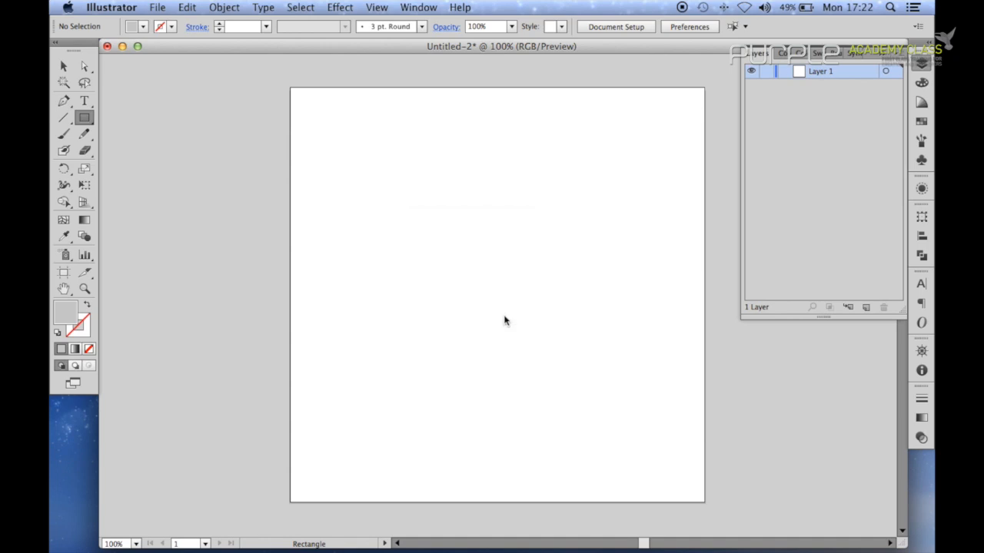
{"action": "left_click_drag", "start_coordinate": [504, 290], "coordinate": [575, 360]}
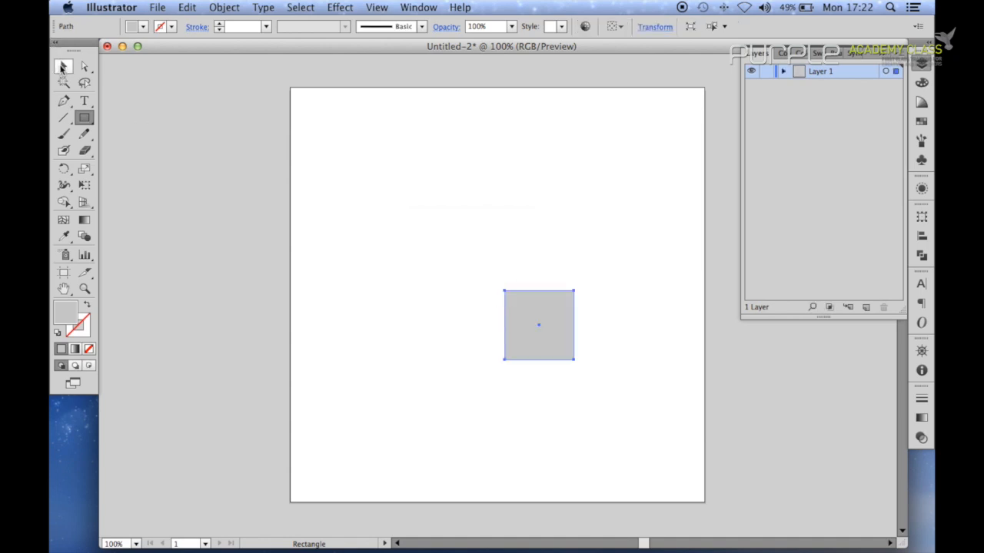
{"action": "left_click_drag", "start_coordinate": [538, 326], "coordinate": [499, 295]}
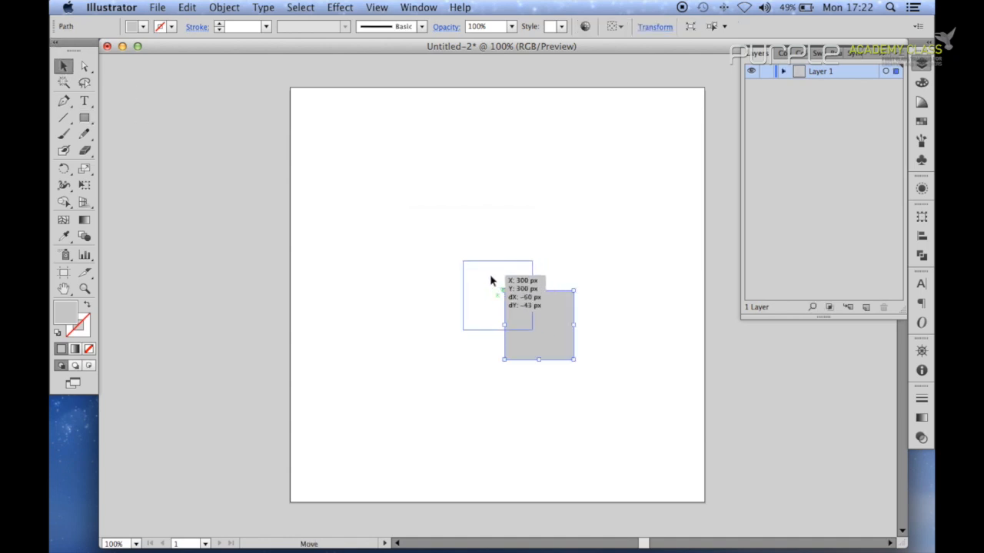
{"action": "left_click_drag", "start_coordinate": [538, 323], "coordinate": [498, 295]}
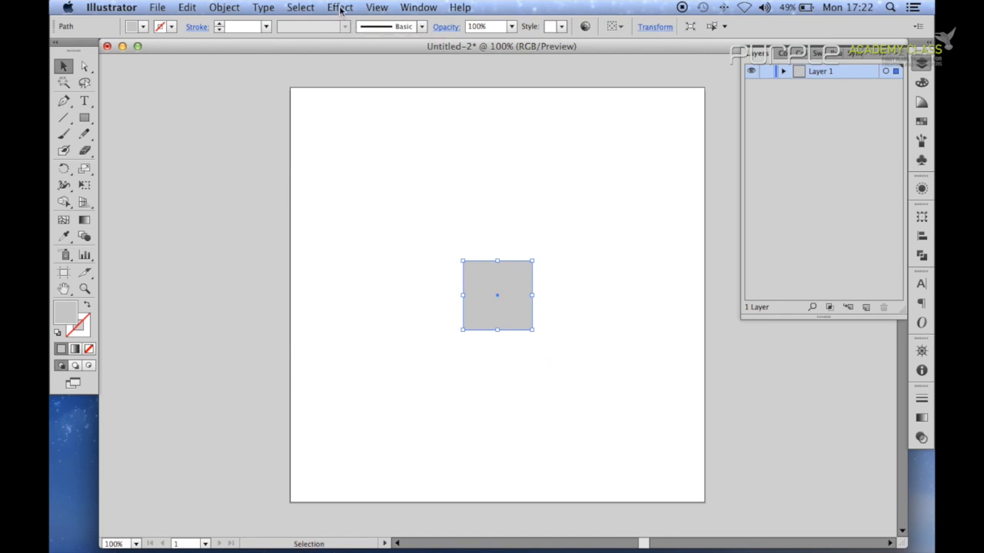
Step: Bring up Extrude & Bevel for the square, move the dialog aside and enable Preview
{"action": "left_click", "coordinate": [340, 6]}
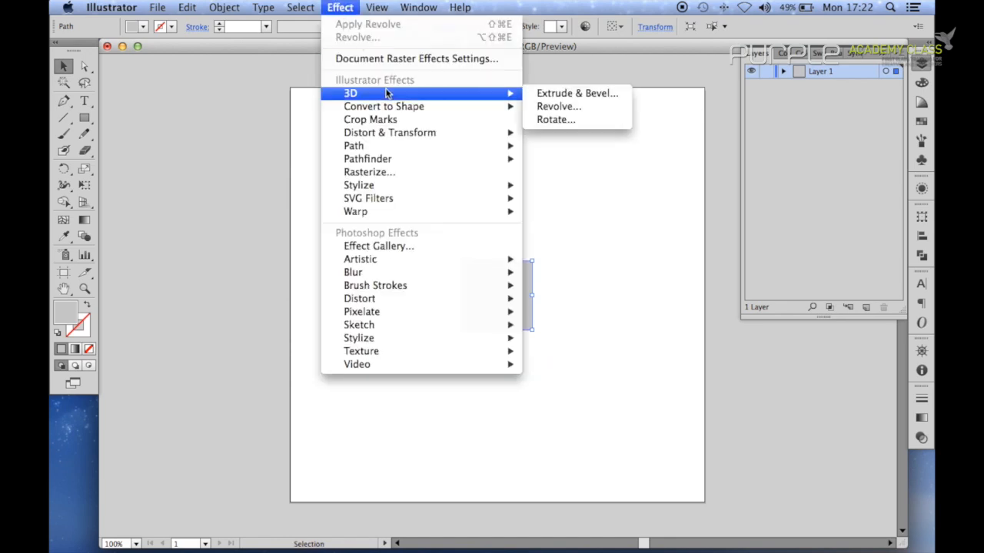
{"action": "mouse_move", "coordinate": [576, 94]}
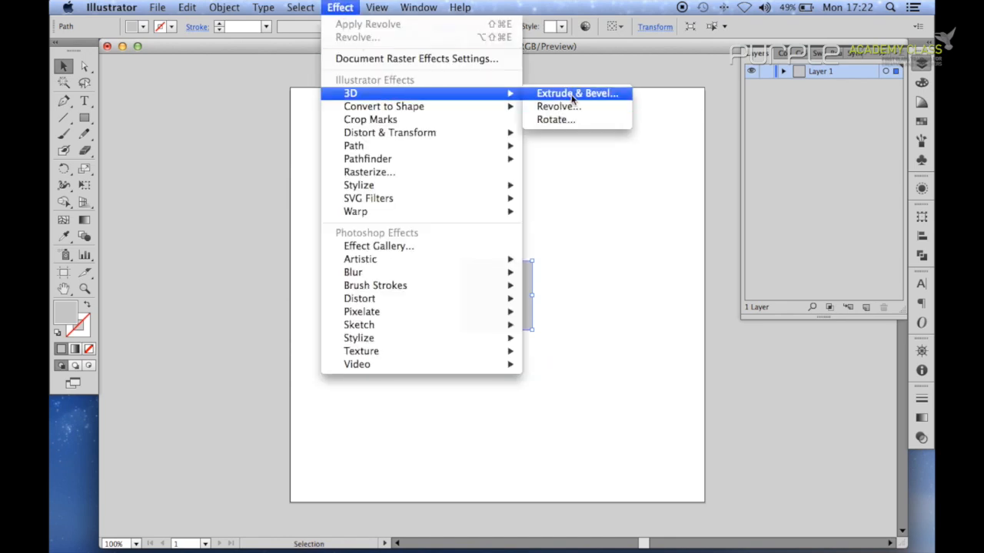
{"action": "left_click", "coordinate": [578, 94]}
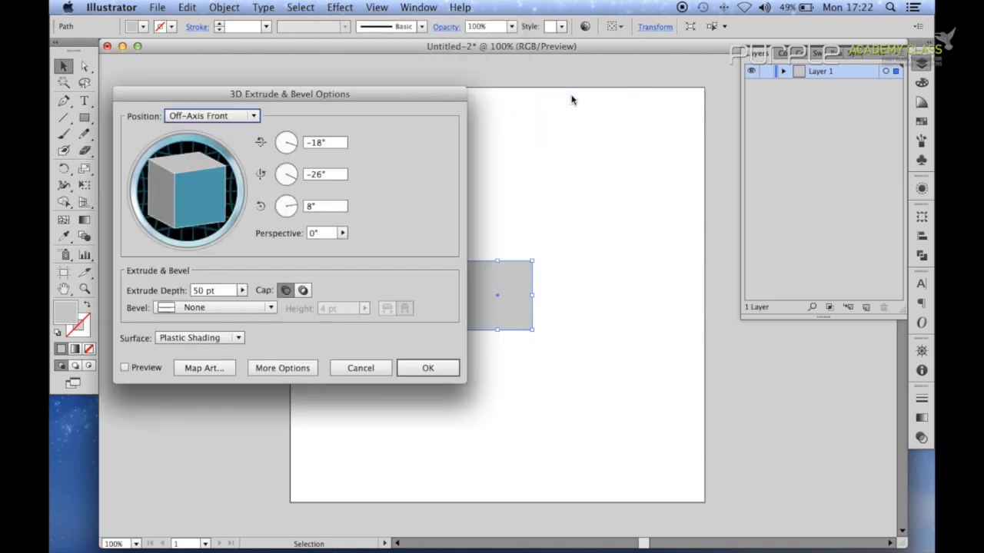
{"action": "left_click_drag", "start_coordinate": [289, 93], "coordinate": [260, 83]}
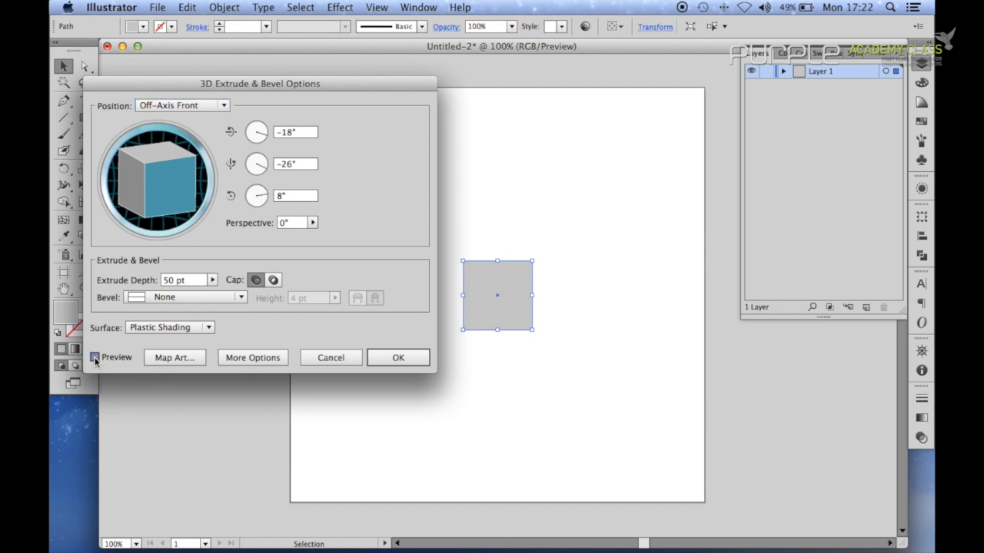
{"action": "left_click", "coordinate": [95, 357]}
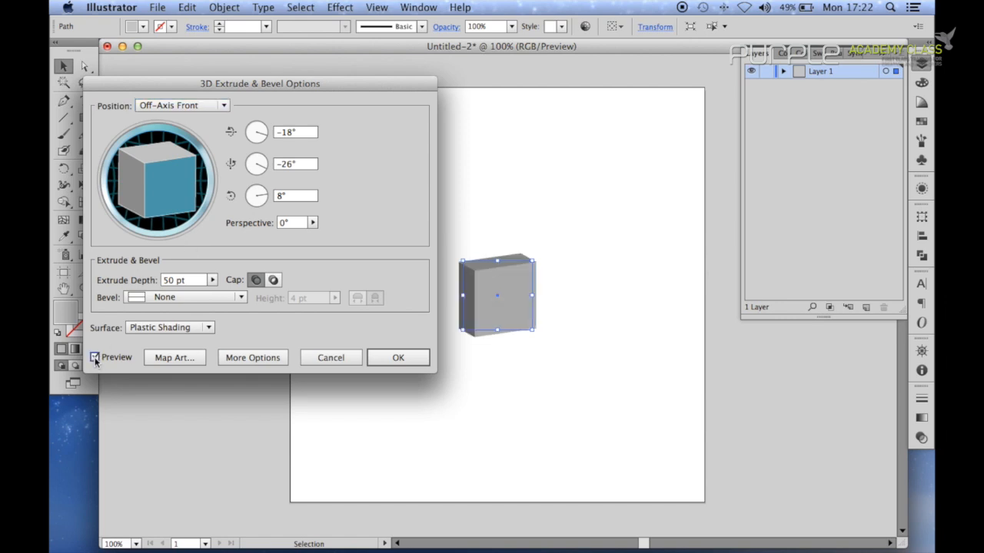
{"action": "left_click", "coordinate": [95, 357]}
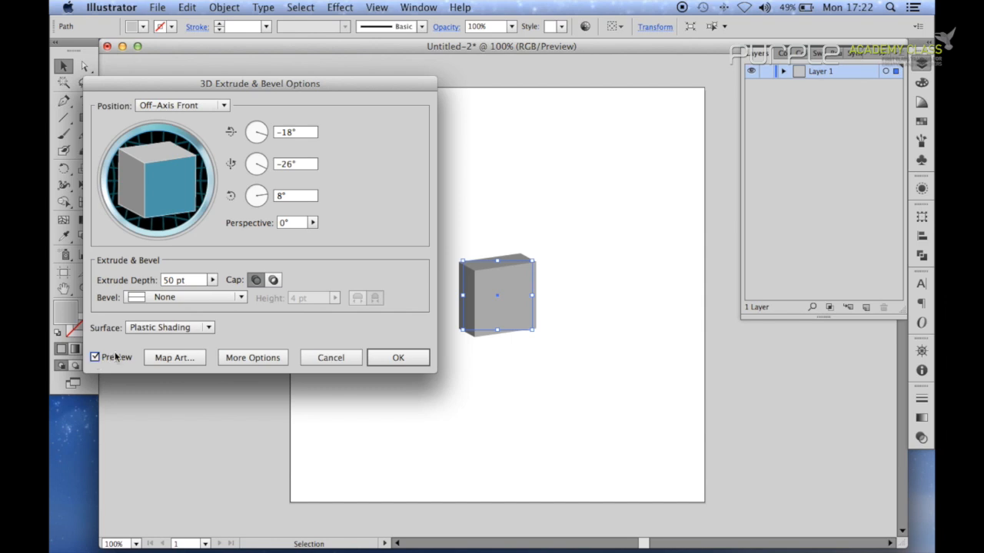
{"action": "mouse_move", "coordinate": [221, 176]}
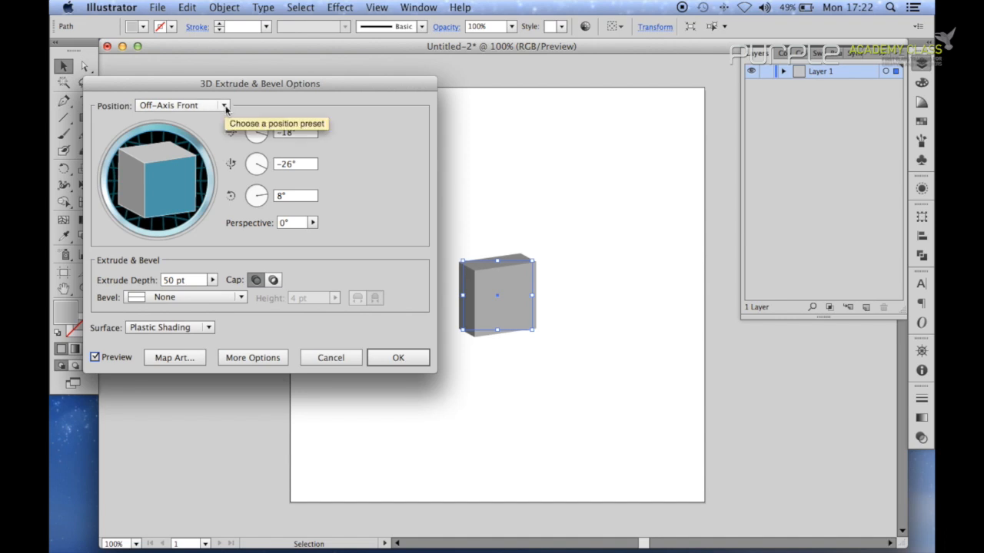
Step: Extrude the square 100 pt at Isometric Top into a cube, confirm and deselect it
{"action": "left_click", "coordinate": [224, 105]}
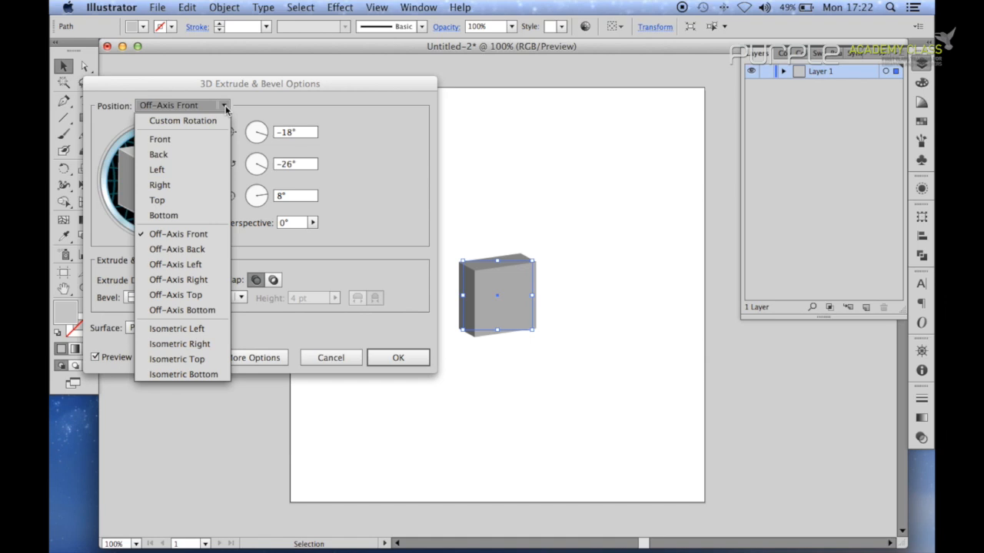
{"action": "left_click", "coordinate": [177, 360]}
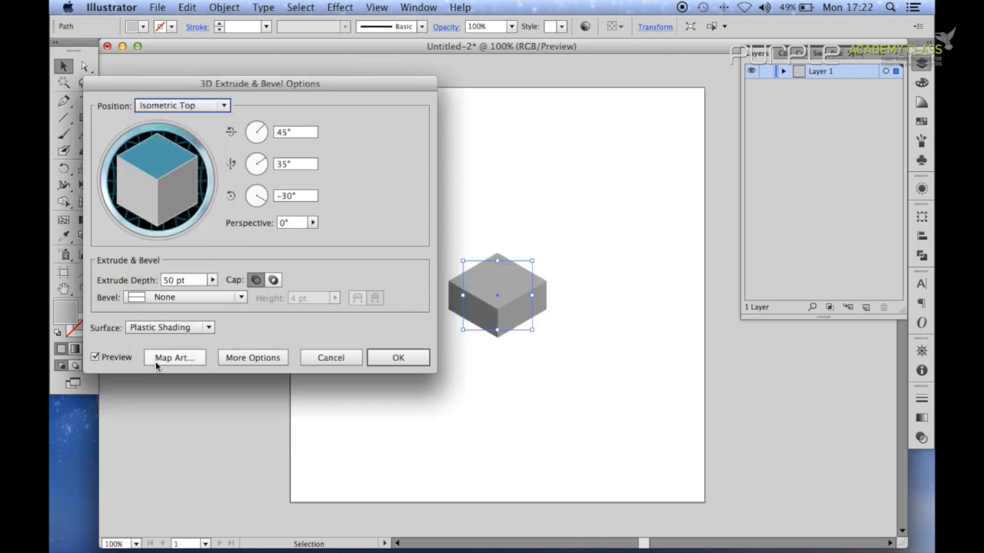
{"action": "mouse_move", "coordinate": [174, 357]}
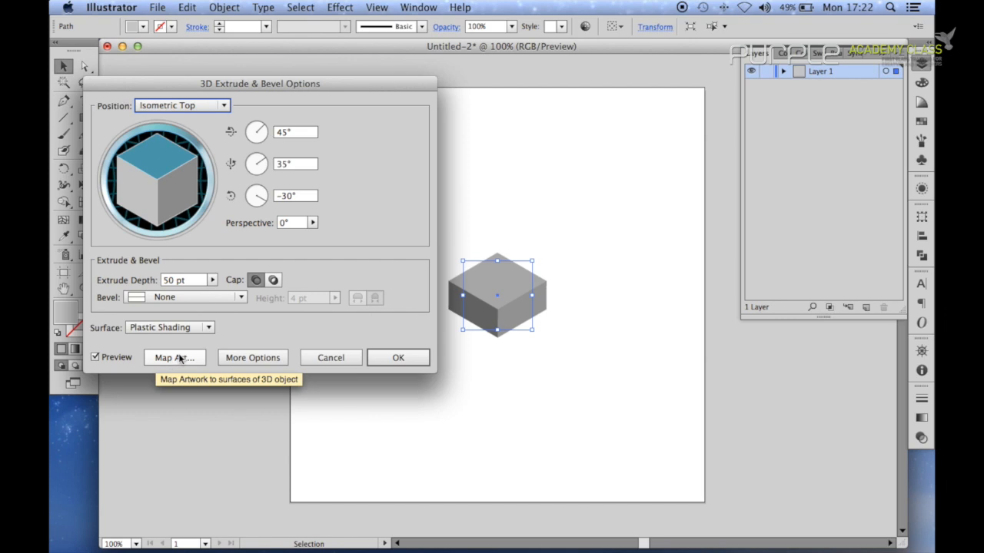
{"action": "mouse_move", "coordinate": [185, 280]}
{"action": "type", "text": "100"}
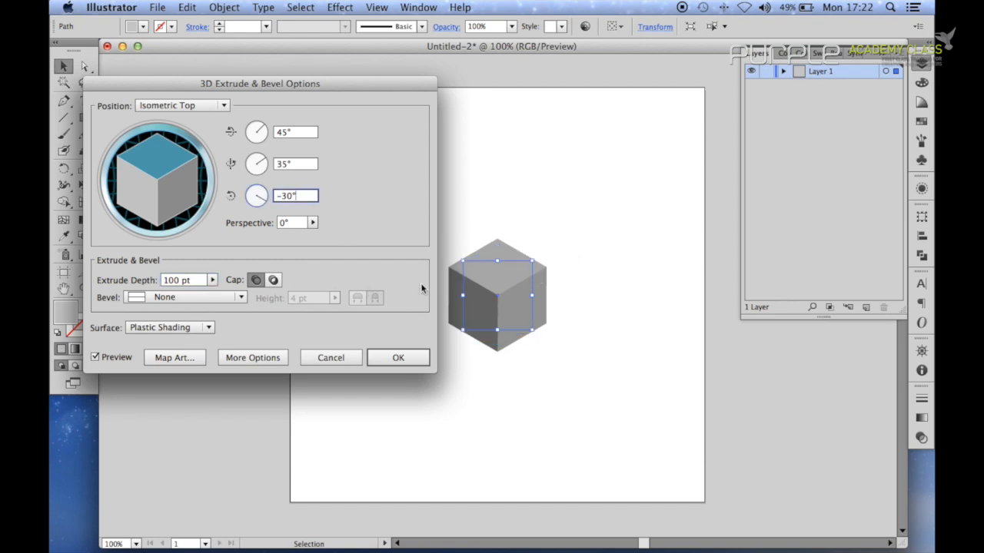
{"action": "mouse_move", "coordinate": [376, 351]}
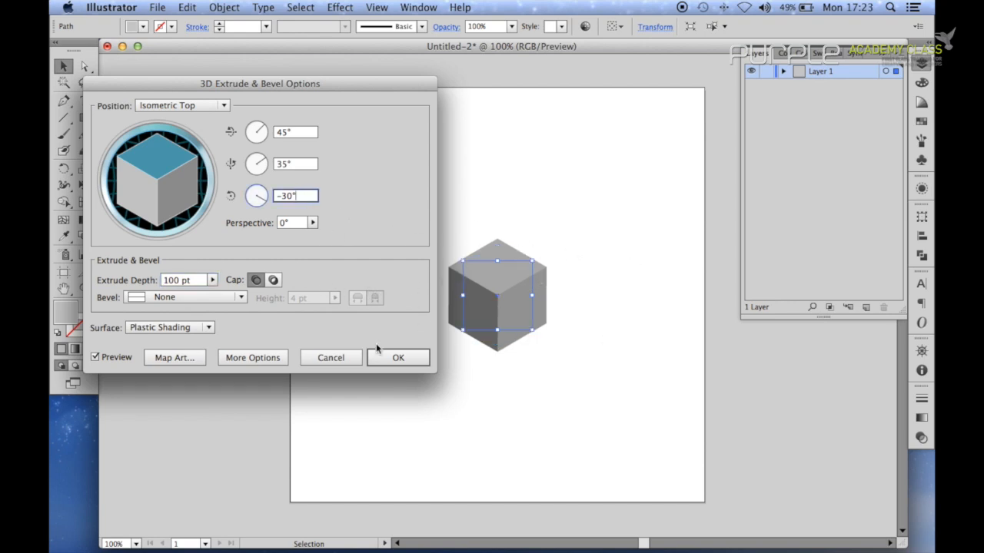
{"action": "left_click", "coordinate": [398, 357]}
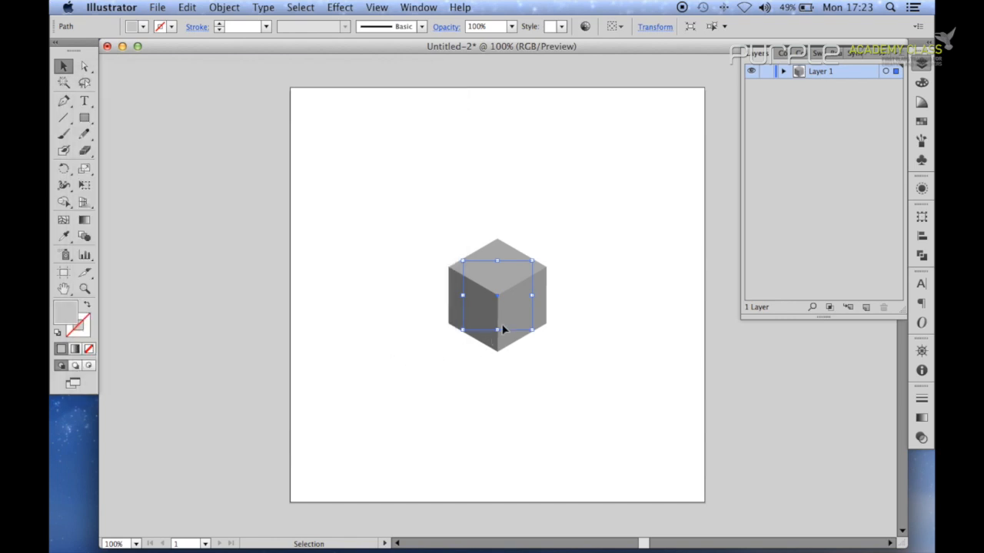
{"action": "left_click", "coordinate": [569, 286]}
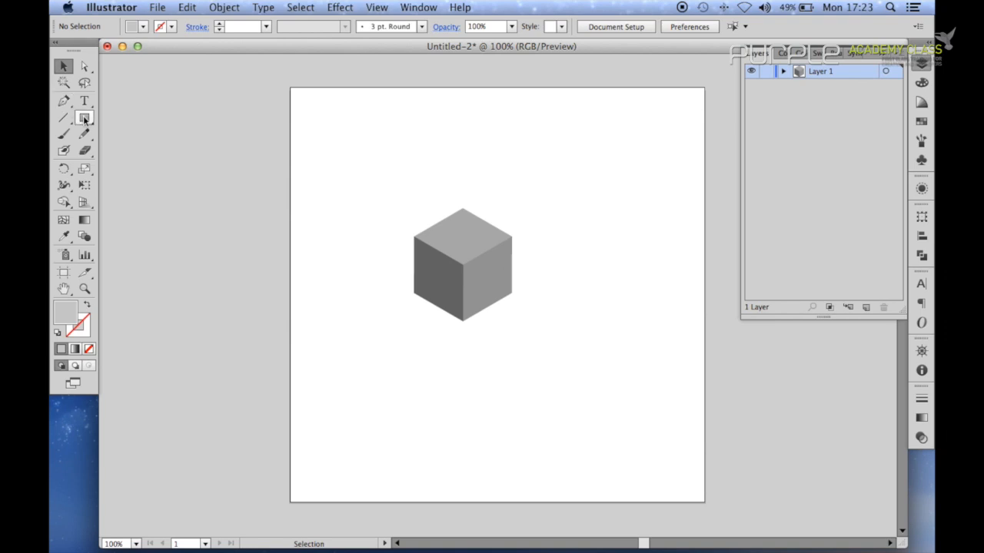
{"action": "mouse_move", "coordinate": [85, 117]}
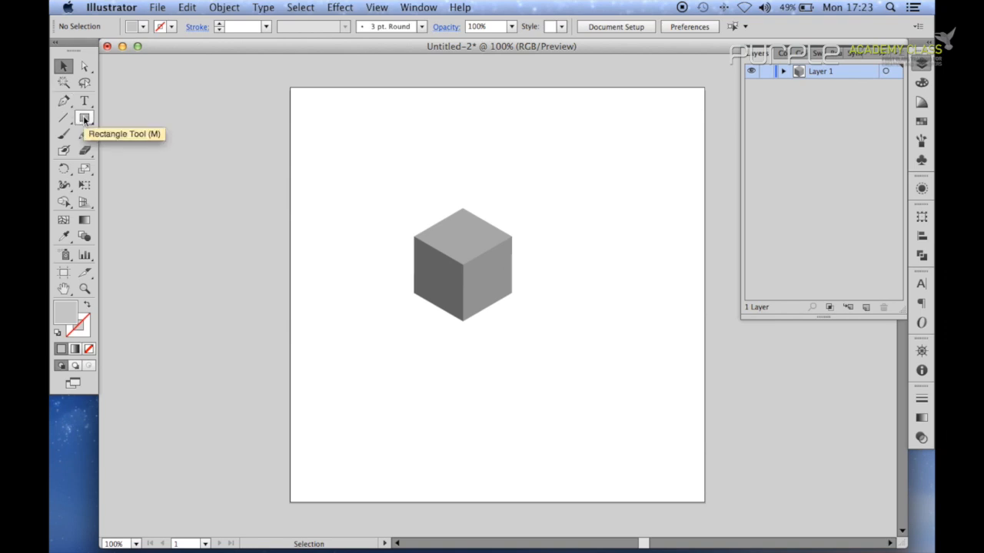
Step: Choose the Polygon tool with an orange fill
{"action": "left_click", "coordinate": [84, 117]}
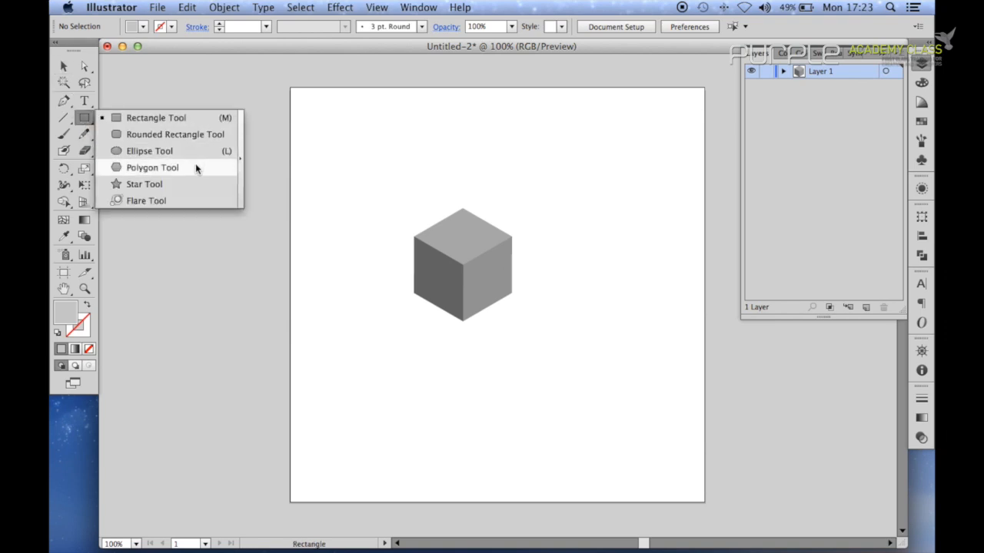
{"action": "left_click", "coordinate": [152, 166]}
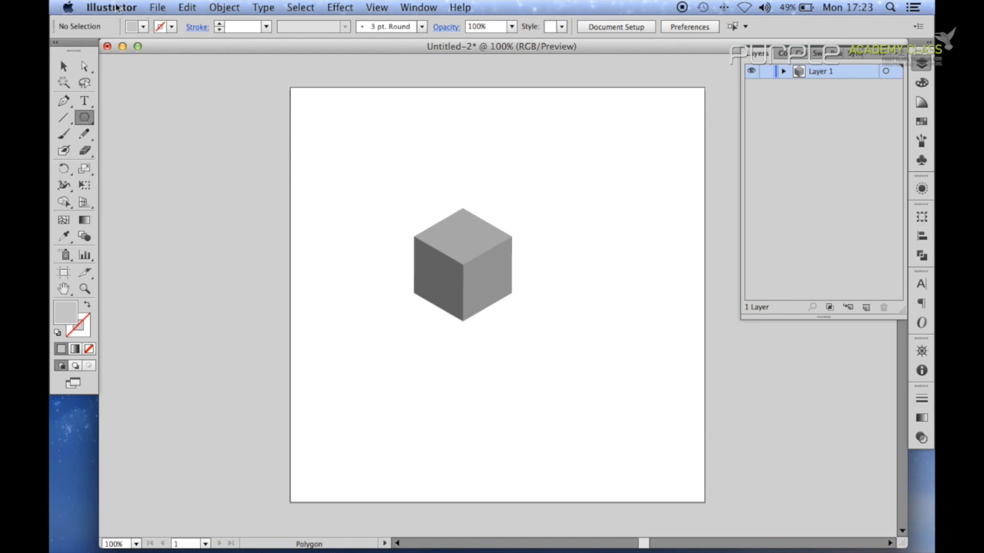
{"action": "left_click", "coordinate": [143, 26]}
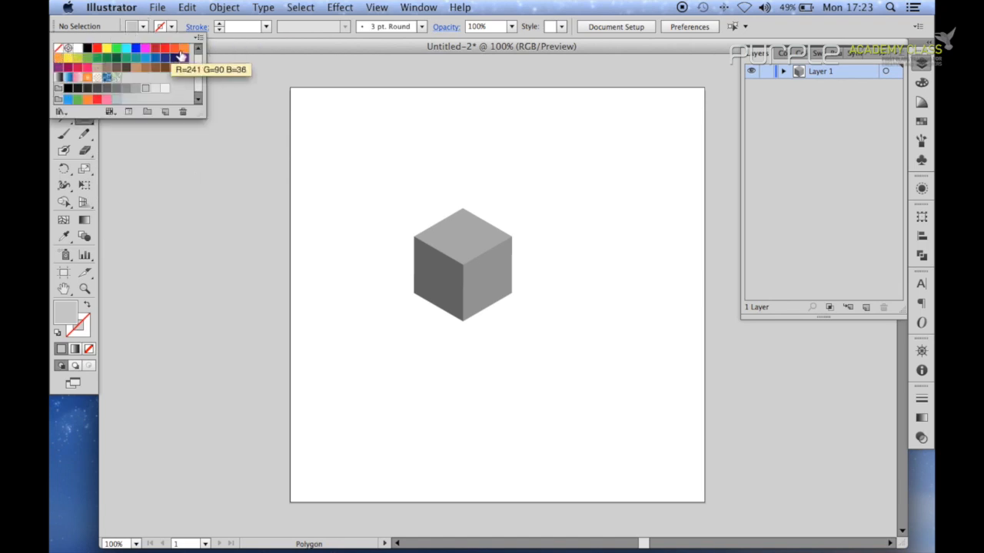
{"action": "left_click", "coordinate": [184, 47]}
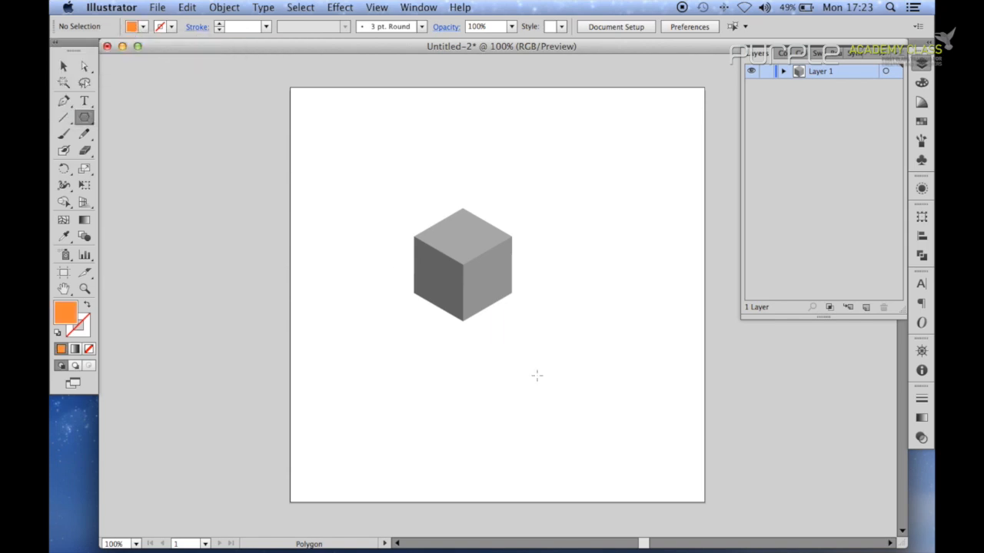
Step: Place a three-sided 50 px polygon below and right of the cube
{"action": "left_click", "coordinate": [536, 375]}
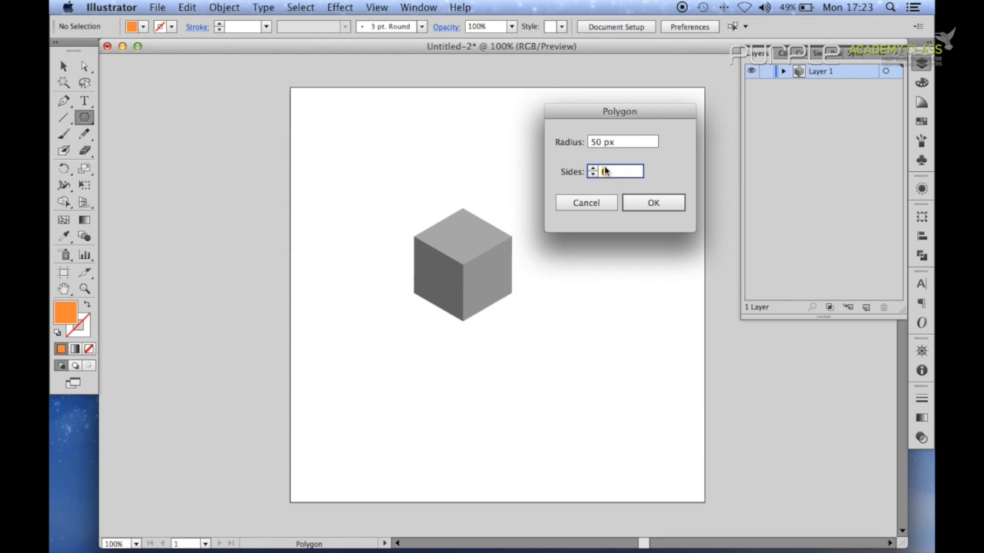
{"action": "type", "text": "4"}
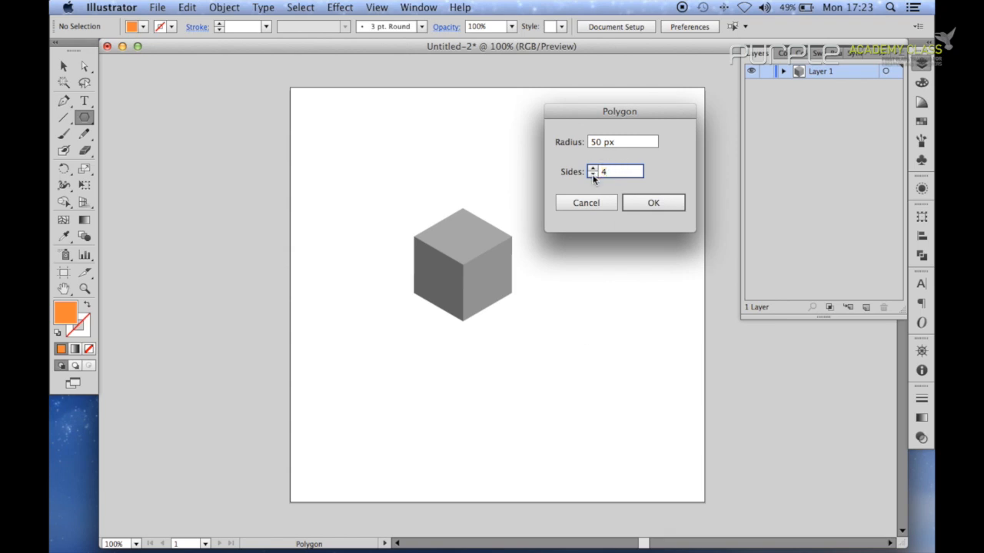
{"action": "left_click", "coordinate": [593, 176]}
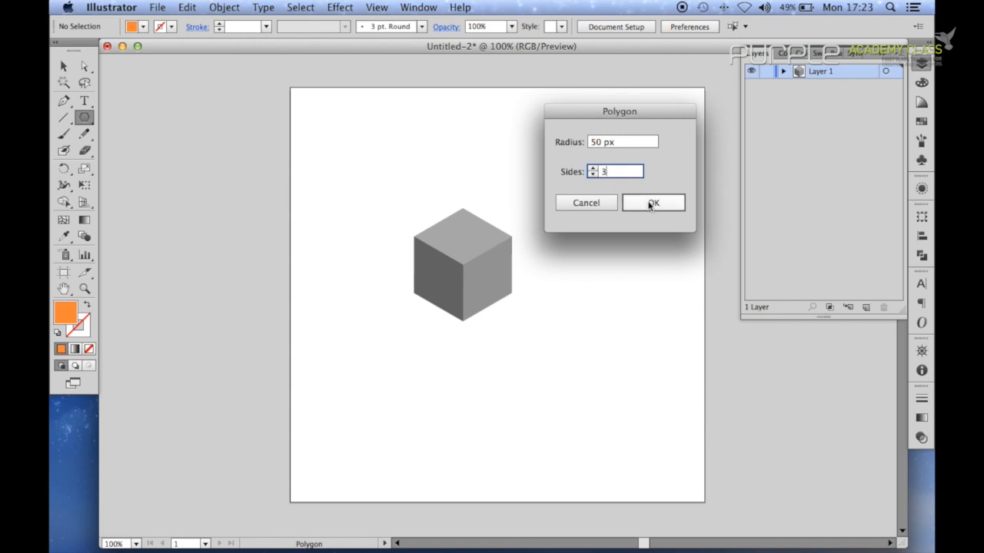
{"action": "left_click", "coordinate": [653, 202]}
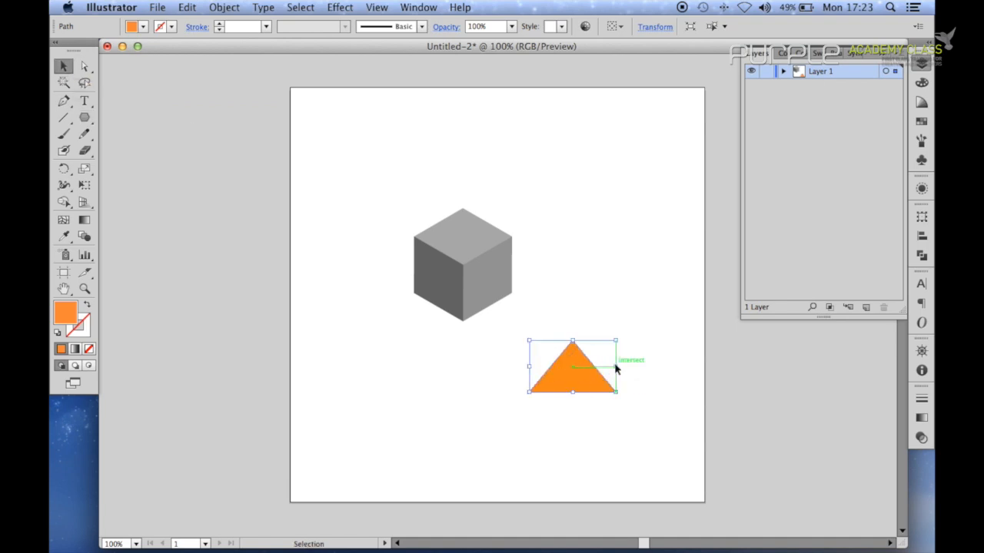
Step: Bring up the effects list for the selected orange triangle
{"action": "left_click", "coordinate": [340, 6]}
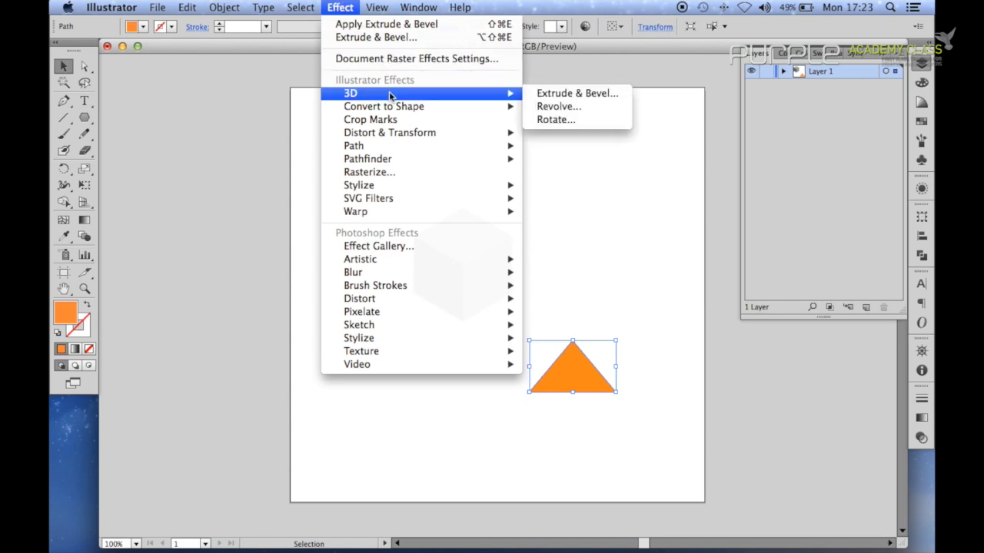
Step: Preview the triangle's extrusion, try Top and Left presets, settle on Isometric Right
{"action": "left_click", "coordinate": [576, 93]}
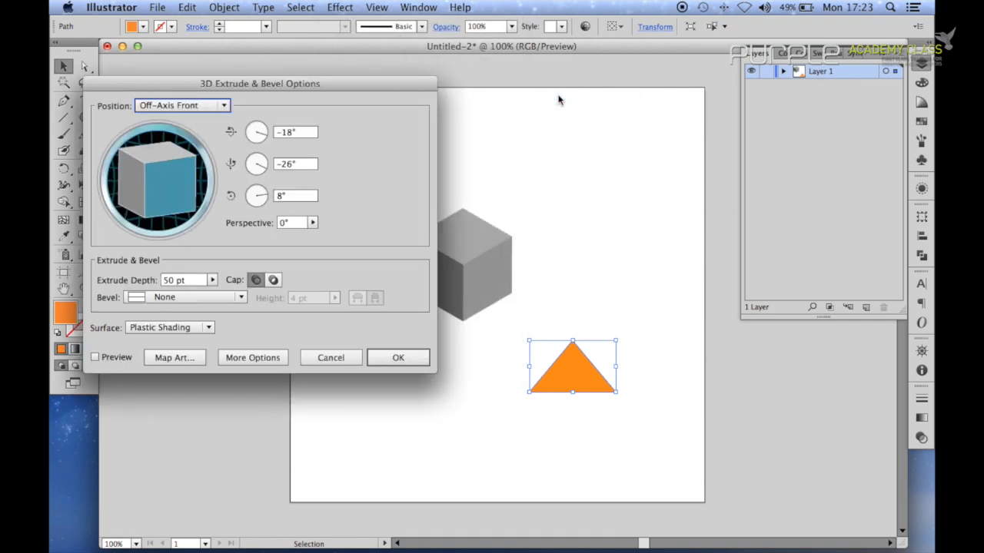
{"action": "left_click", "coordinate": [95, 356]}
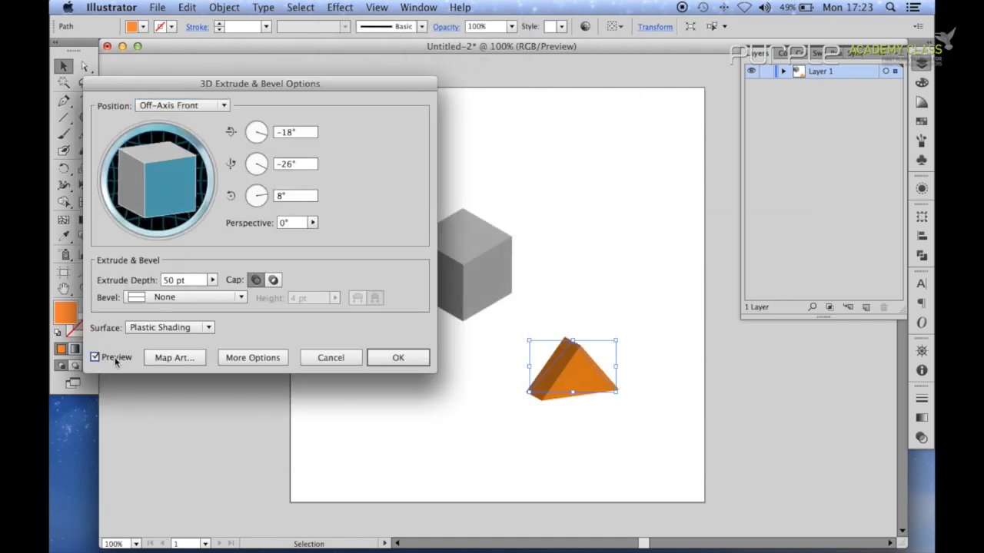
{"action": "left_click", "coordinate": [182, 104]}
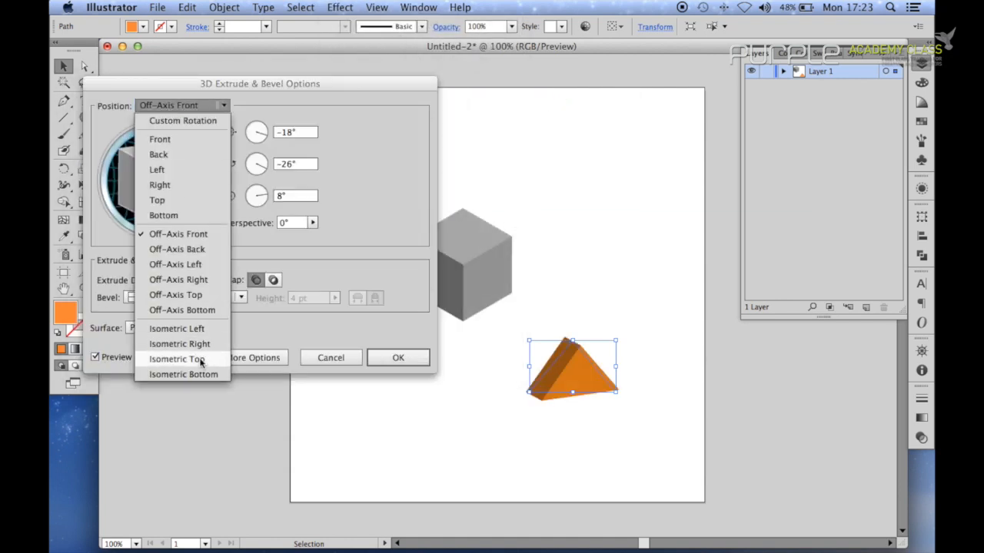
{"action": "left_click", "coordinate": [177, 360]}
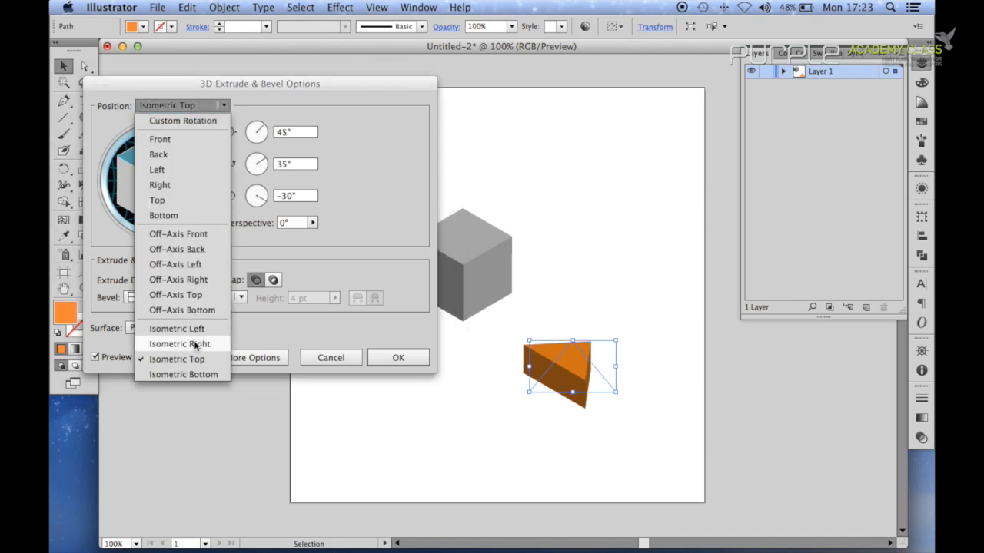
{"action": "left_click", "coordinate": [176, 329]}
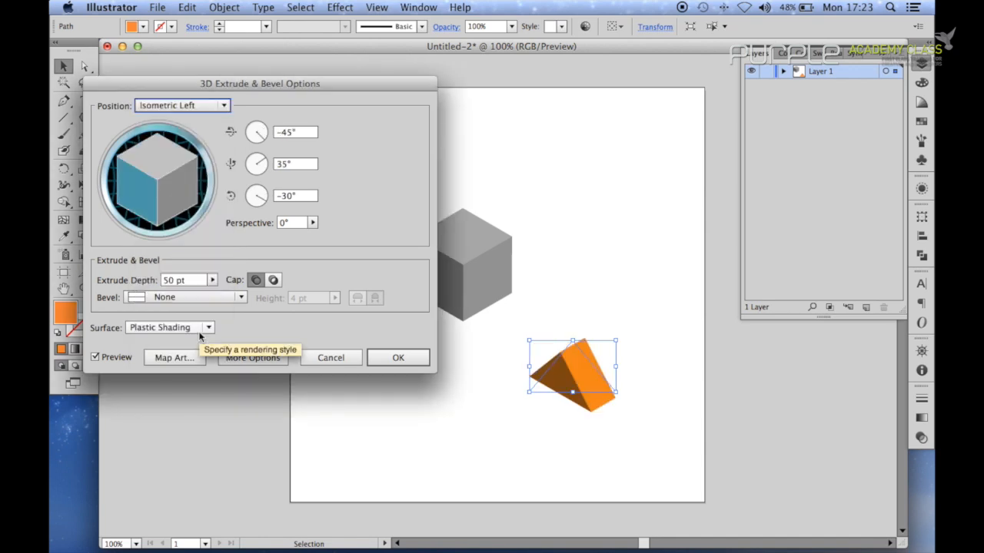
{"action": "left_click", "coordinate": [181, 105]}
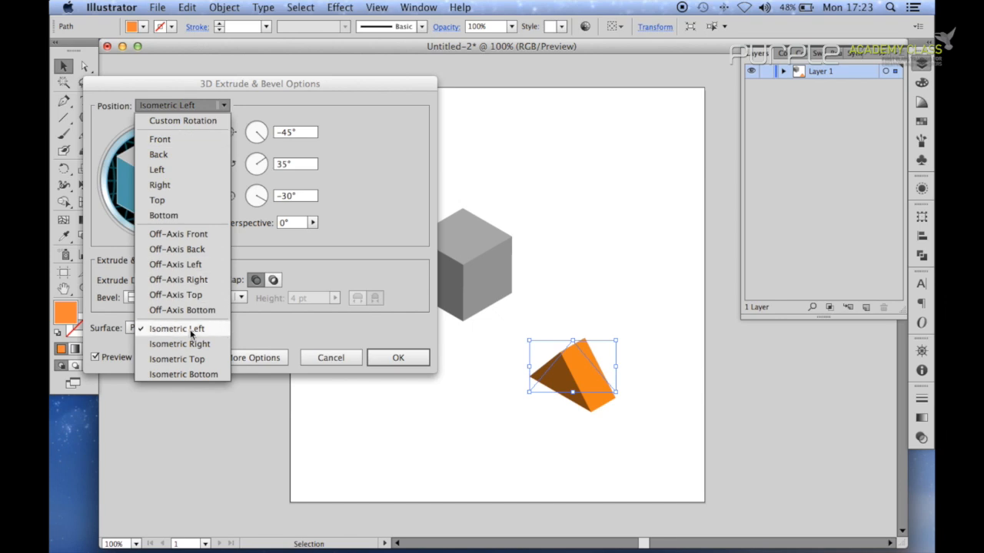
{"action": "mouse_move", "coordinate": [190, 344]}
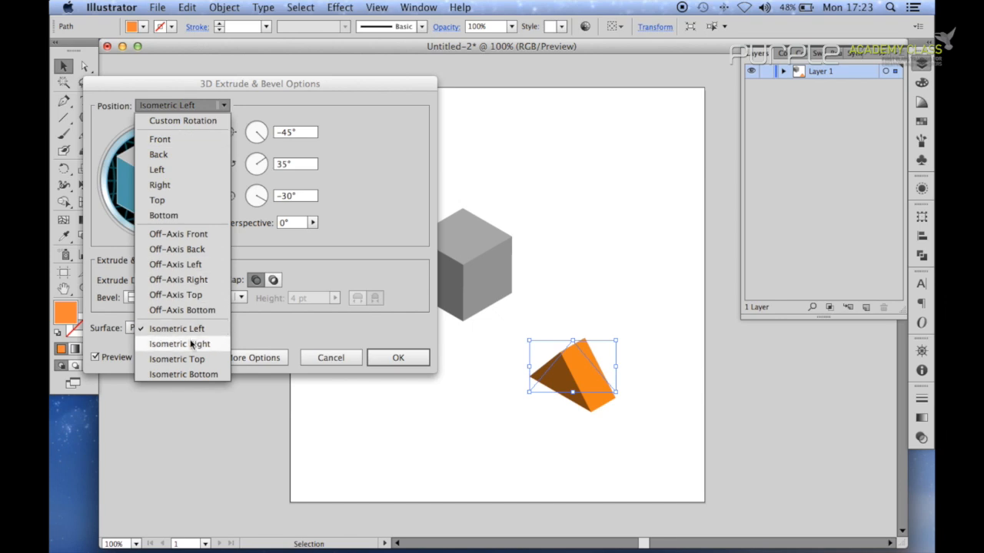
{"action": "left_click", "coordinate": [179, 345]}
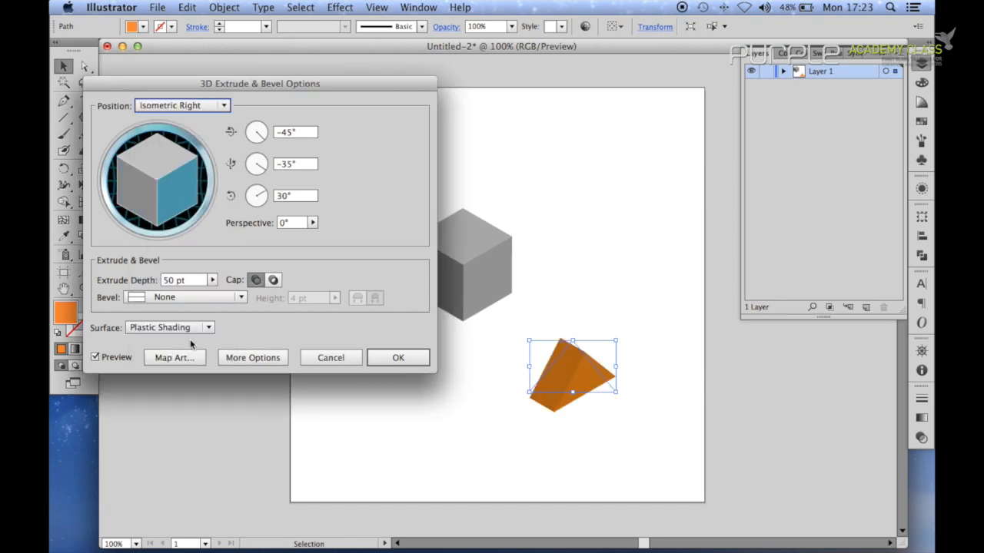
{"action": "mouse_move", "coordinate": [255, 268]}
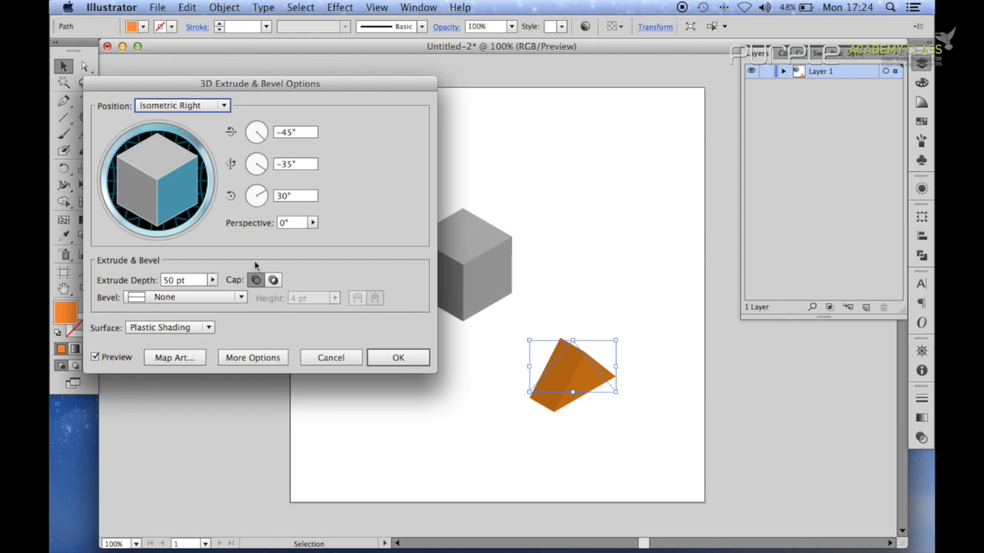
{"action": "left_click_drag", "start_coordinate": [260, 83], "coordinate": [249, 23]}
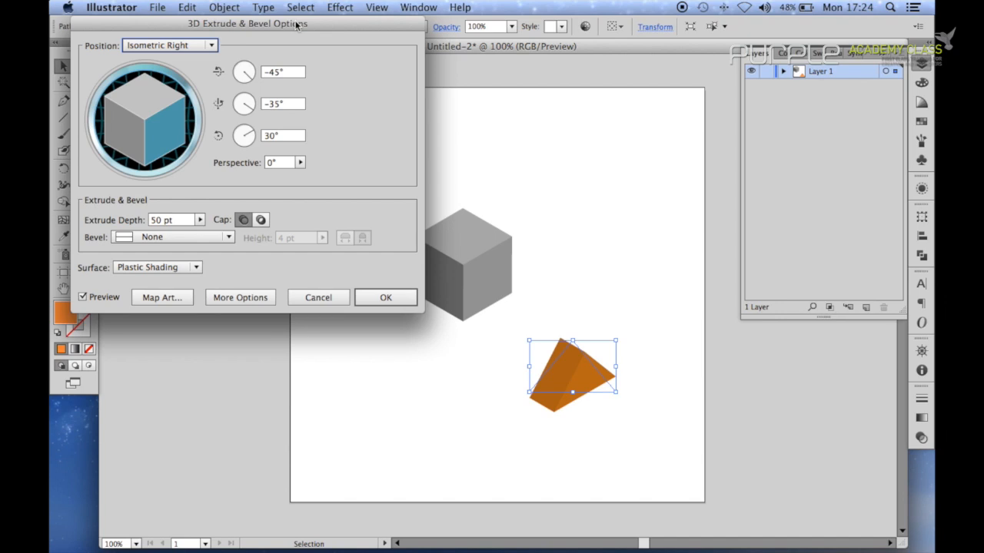
{"action": "mouse_move", "coordinate": [196, 223]}
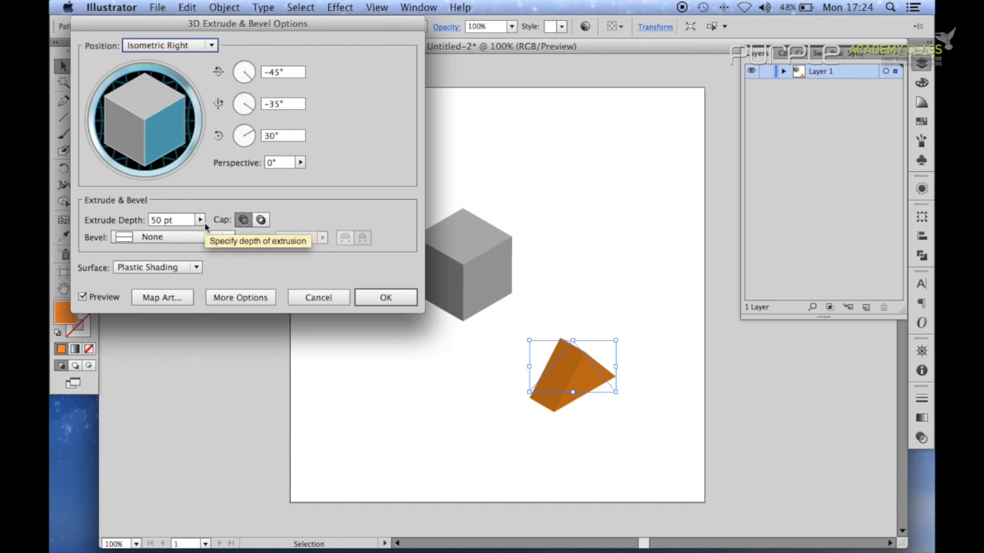
{"action": "mouse_move", "coordinate": [190, 245]}
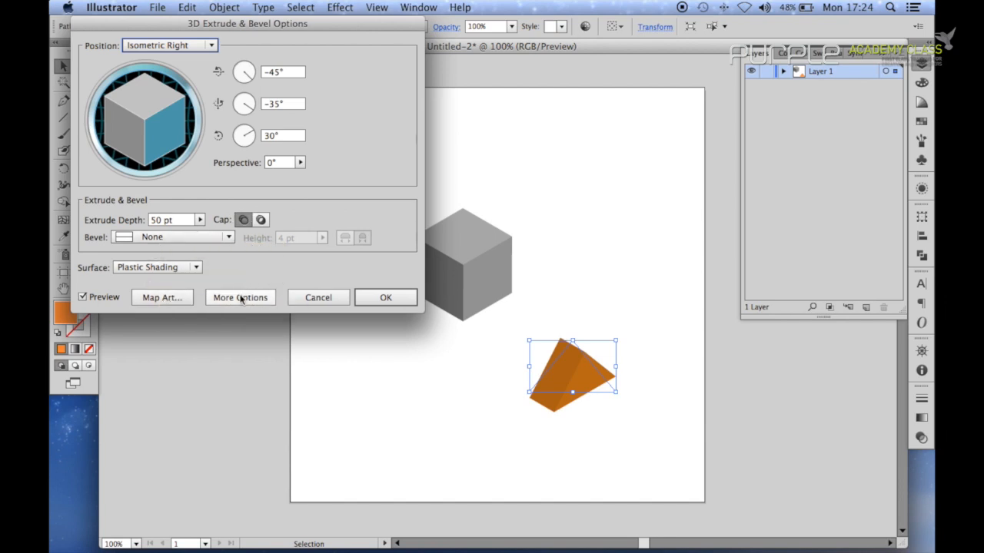
Step: Reveal More Options and apply the 110 pt Isometric Right extrusion to the triangle
{"action": "left_click", "coordinate": [240, 299]}
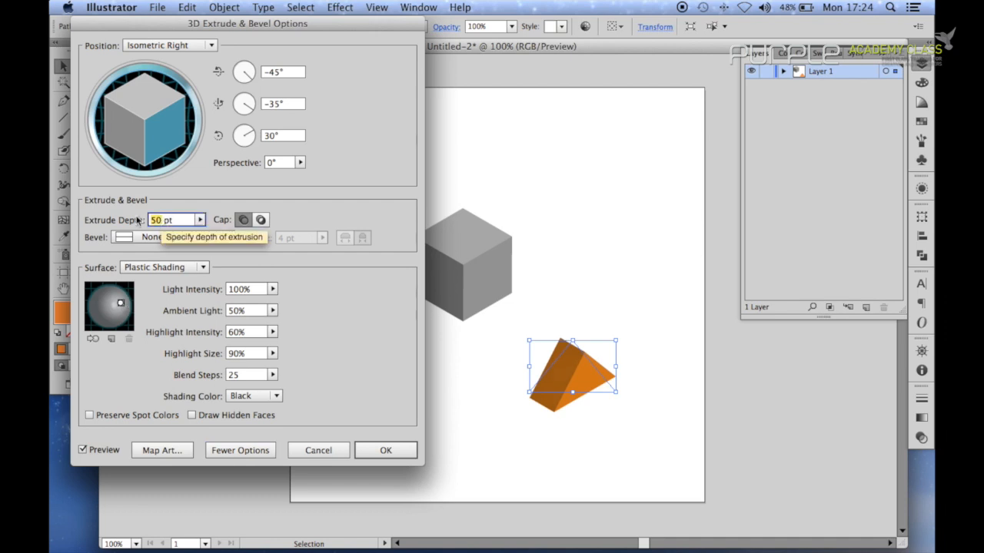
{"action": "mouse_move", "coordinate": [135, 237]}
{"action": "type", "text": "110"}
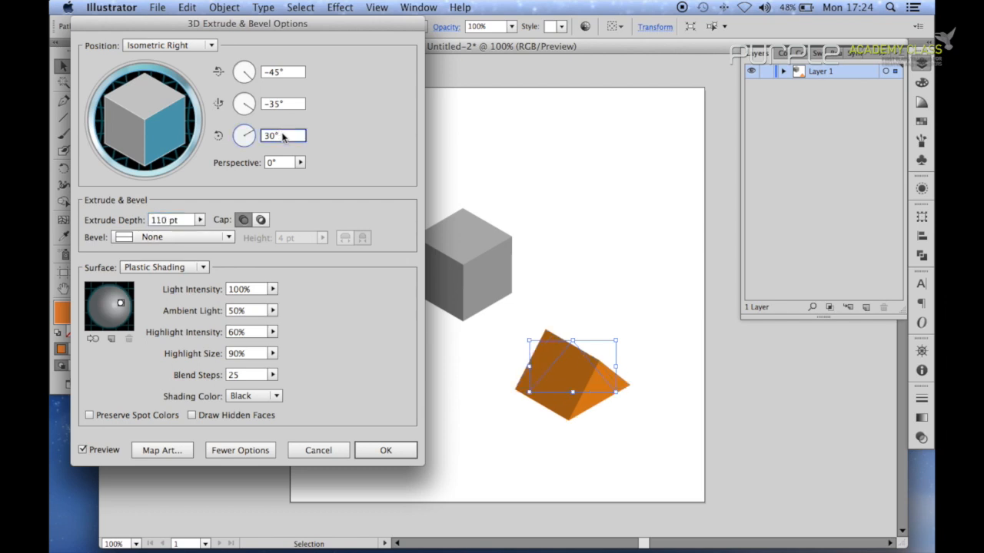
{"action": "left_click", "coordinate": [384, 449]}
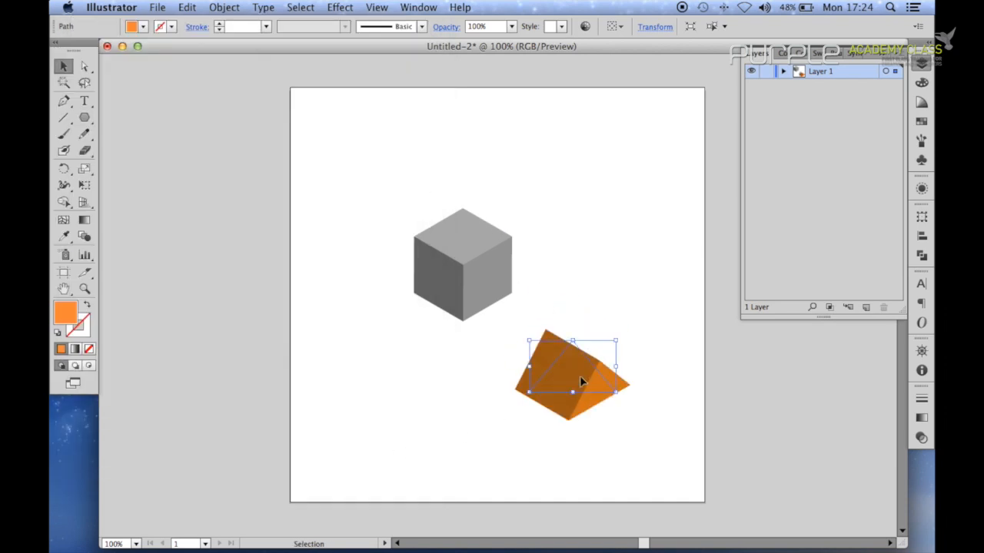
Step: Move the orange prism onto the top of the cube as the roof and deselect it
{"action": "left_click_drag", "start_coordinate": [572, 374], "coordinate": [464, 207]}
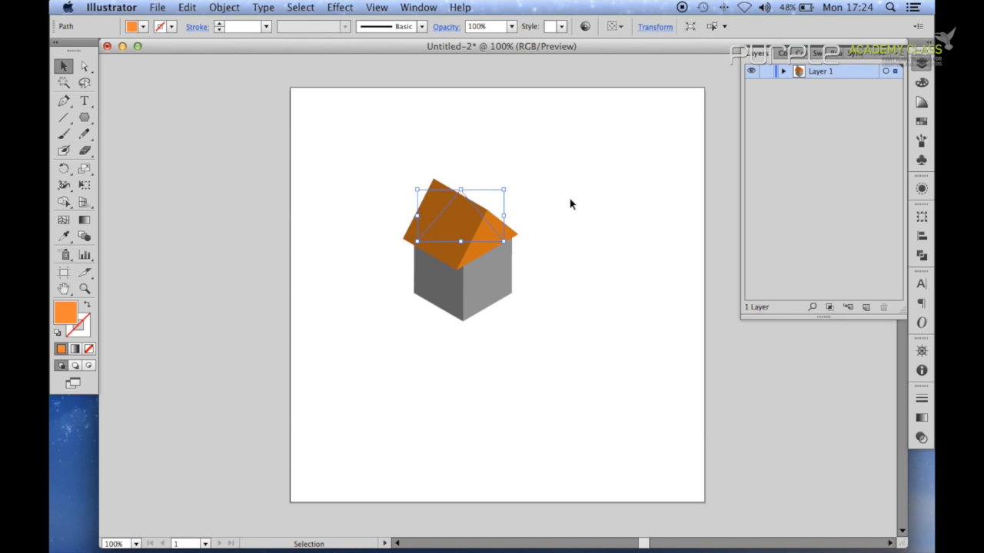
{"action": "left_click", "coordinate": [592, 206]}
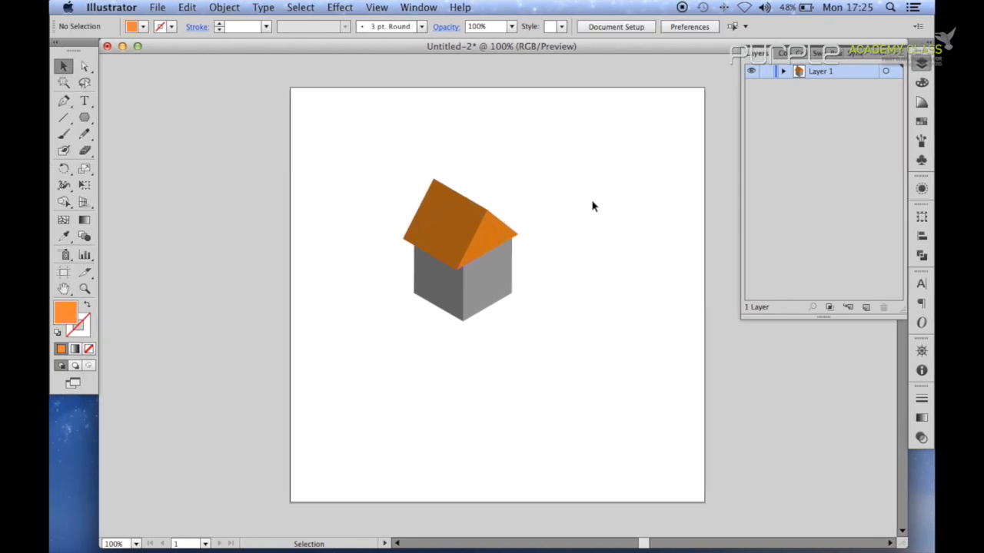
{"action": "mouse_move", "coordinate": [85, 117]}
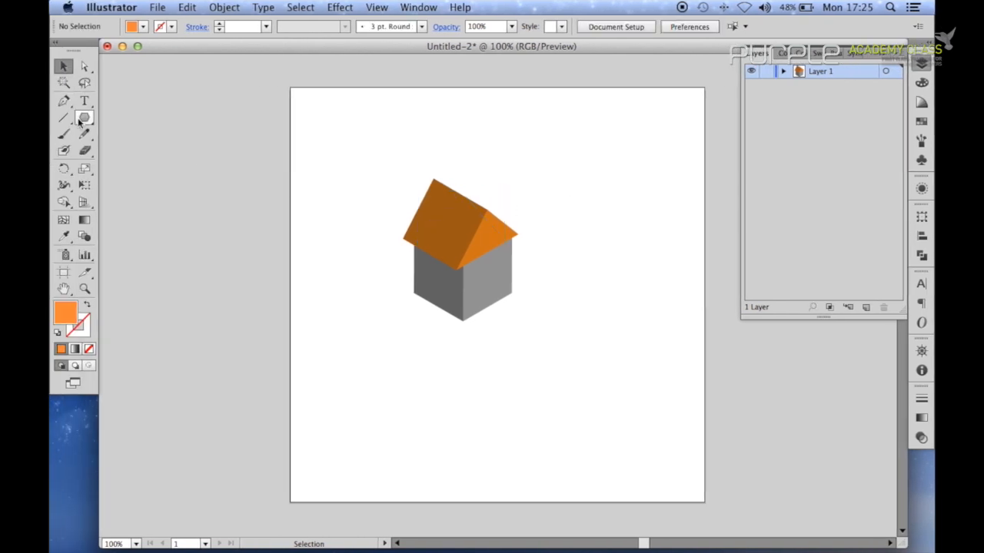
Step: Draw a small cyan window square below the house with the Rectangle tool
{"action": "left_click", "coordinate": [83, 117]}
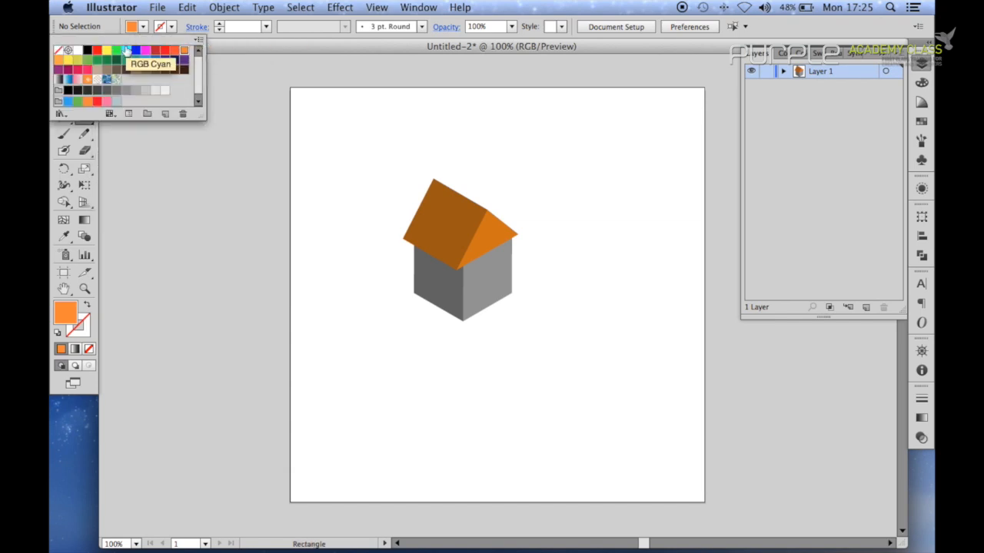
{"action": "left_click", "coordinate": [129, 51]}
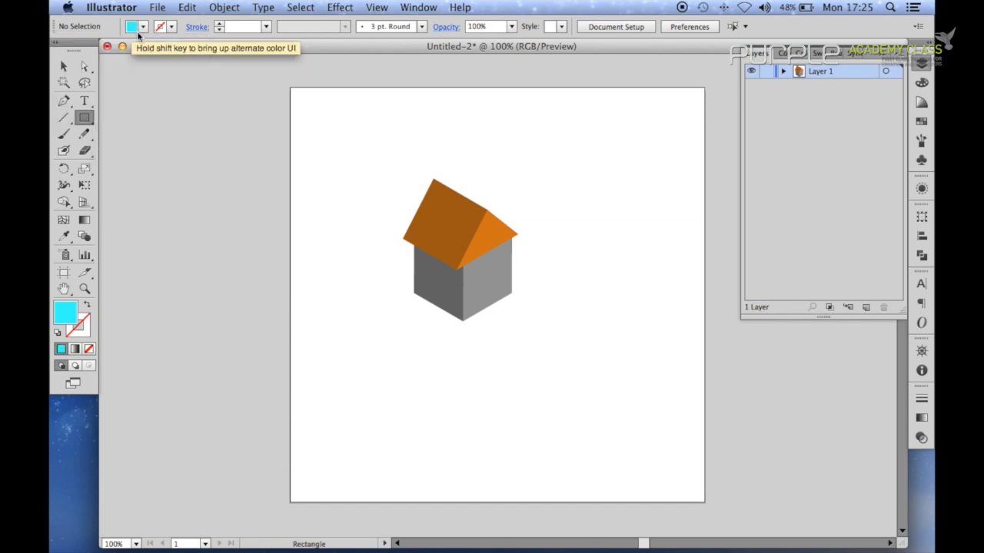
{"action": "left_click", "coordinate": [541, 367]}
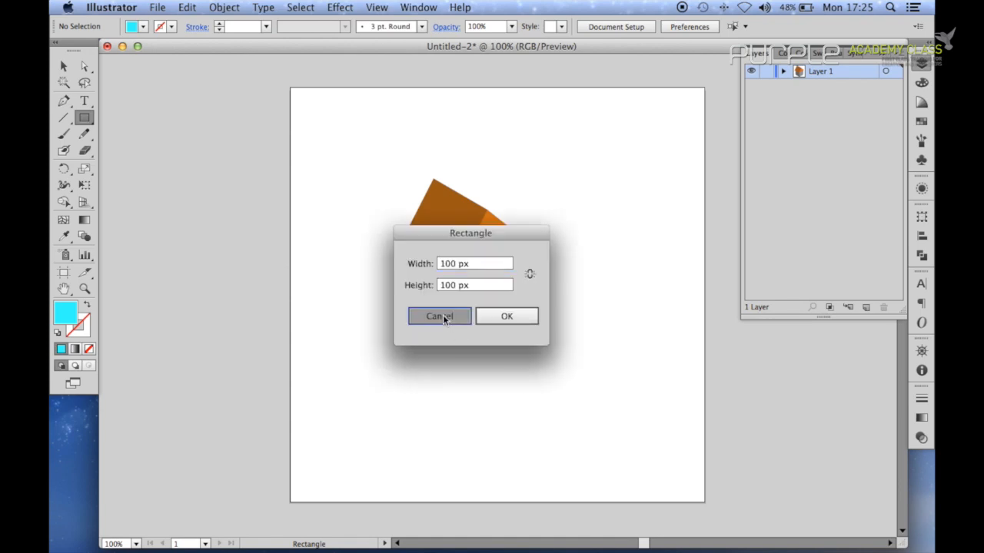
{"action": "left_click", "coordinate": [440, 317]}
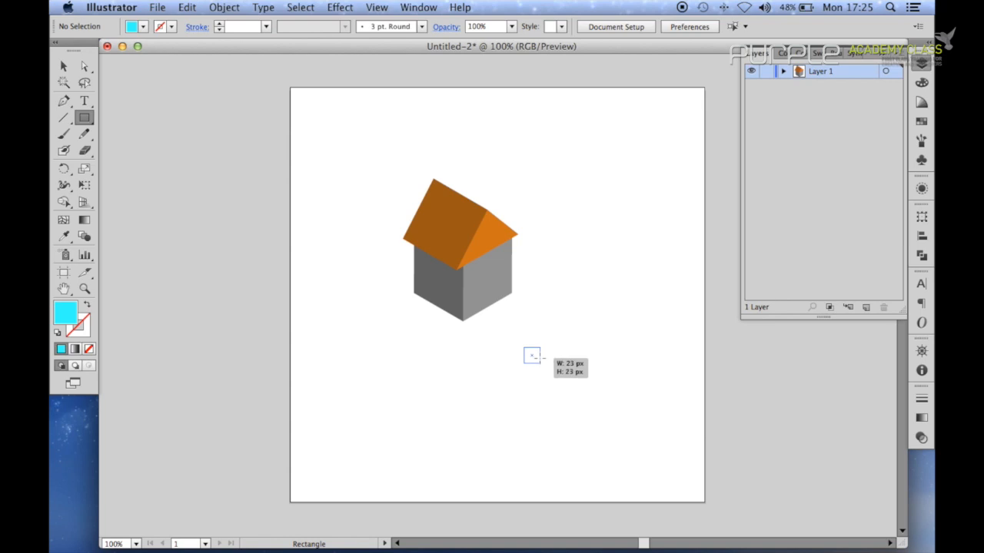
{"action": "left_click_drag", "start_coordinate": [526, 350], "coordinate": [538, 361]}
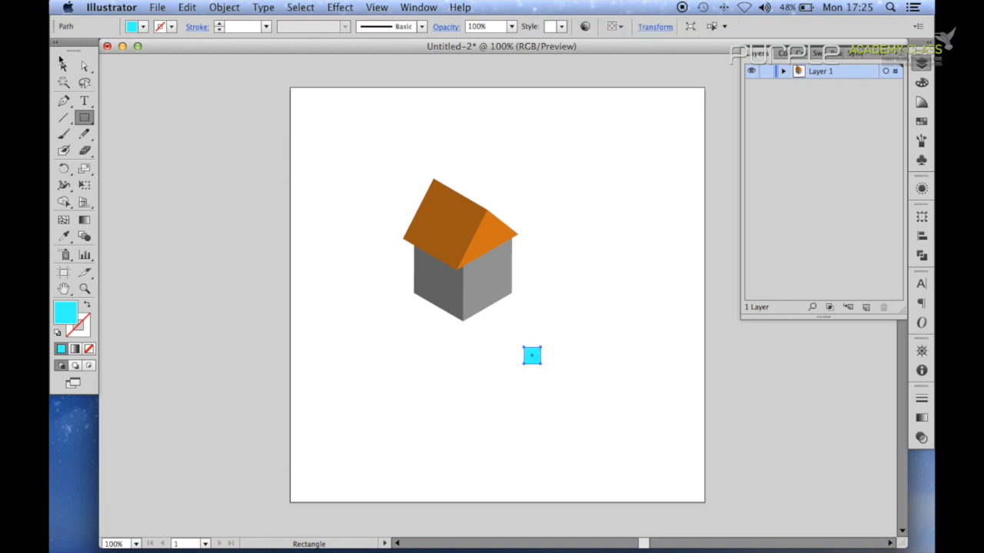
{"action": "left_click", "coordinate": [65, 64]}
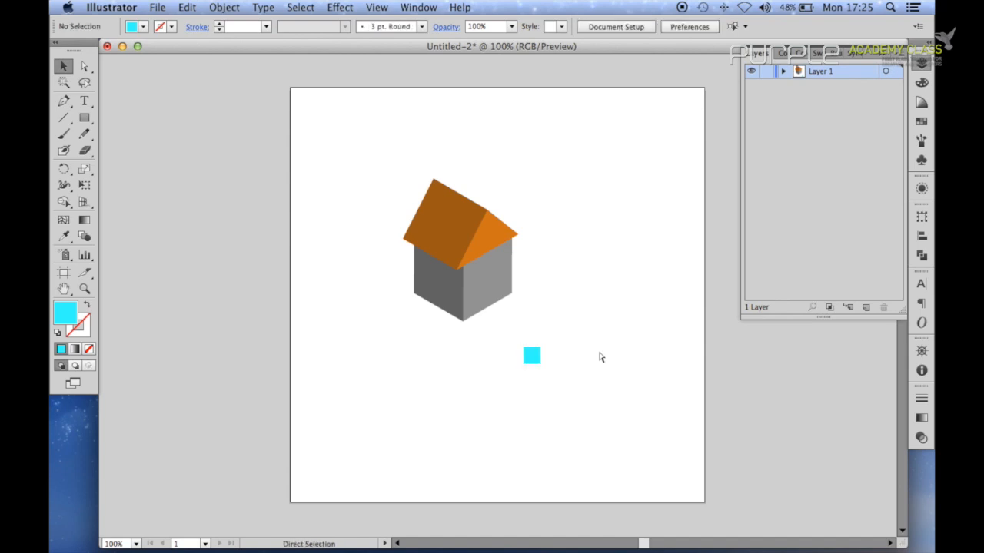
Step: Copy the window square to the right and add a tall brown door rectangle
{"action": "left_click_drag", "start_coordinate": [532, 355], "coordinate": [569, 356]}
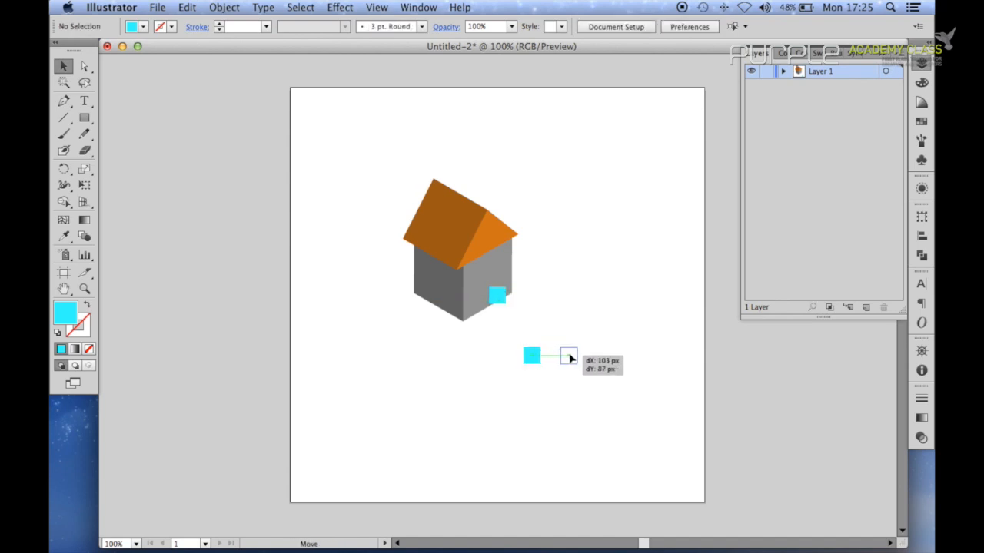
{"action": "left_click_drag", "start_coordinate": [495, 295], "coordinate": [575, 355]}
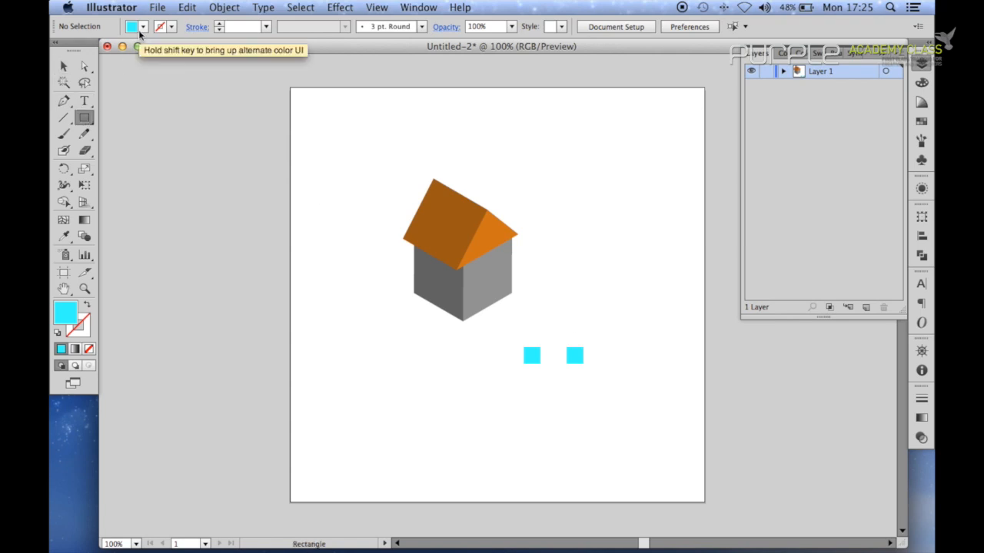
{"action": "left_click", "coordinate": [143, 26]}
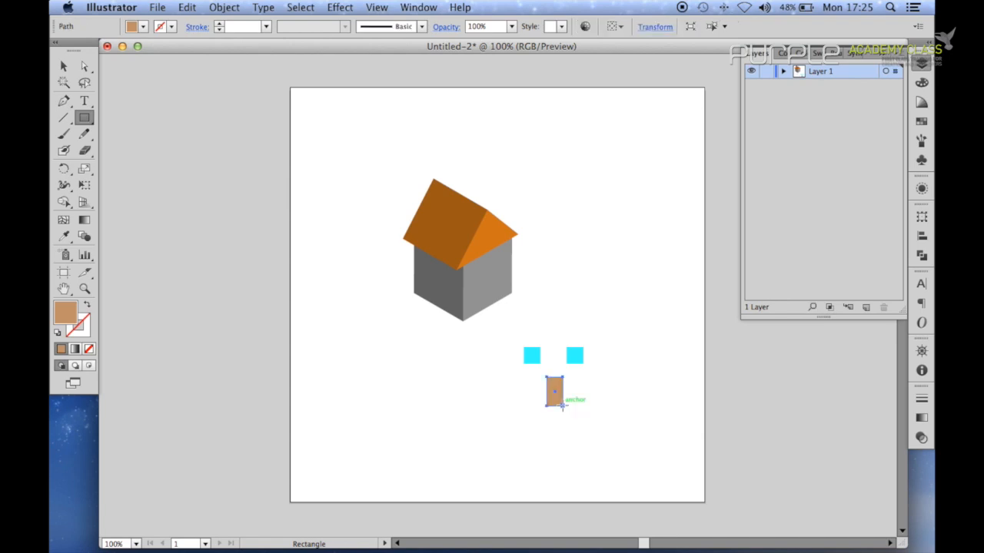
{"action": "left_click", "coordinate": [65, 66]}
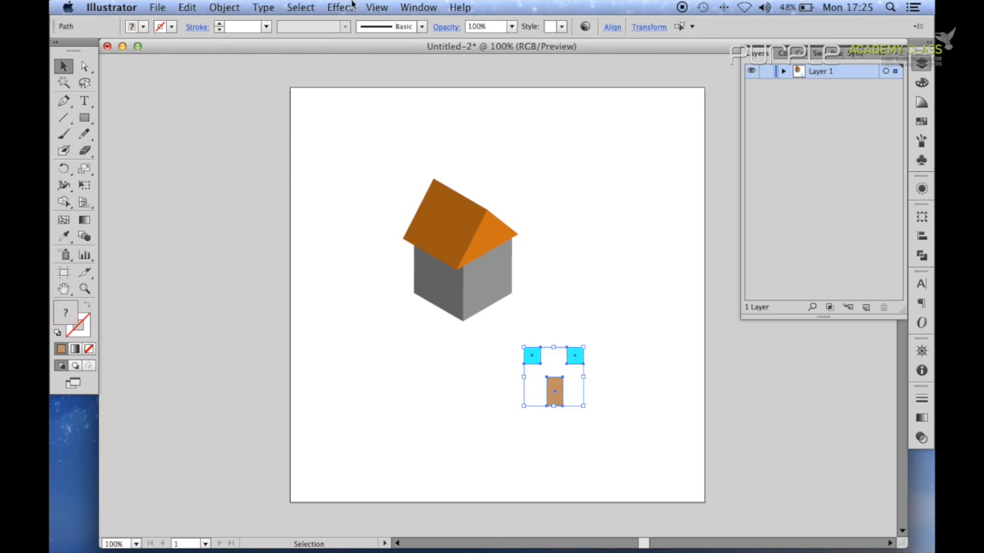
Step: Preview an Isometric Right extrusion on the two windows and the door
{"action": "left_click", "coordinate": [340, 6]}
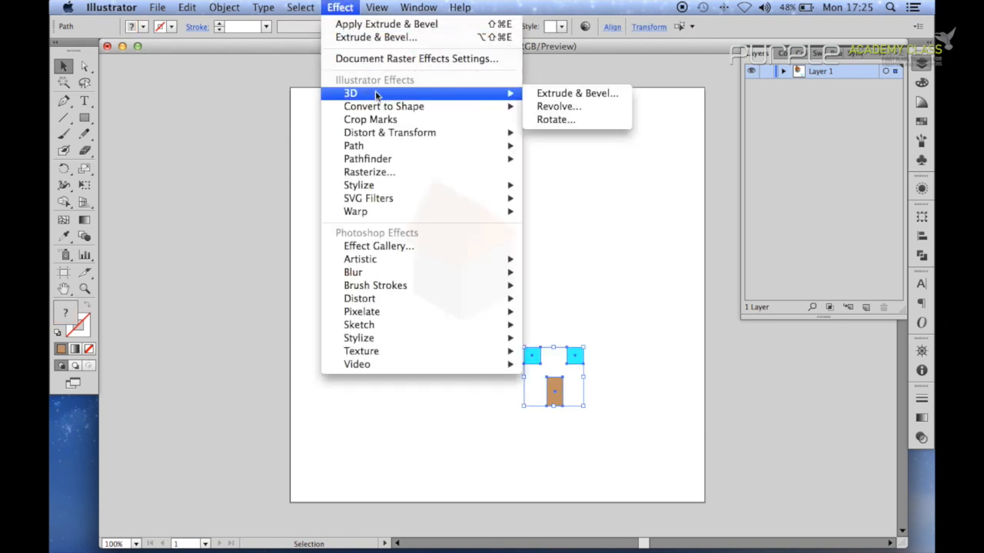
{"action": "mouse_move", "coordinate": [576, 94]}
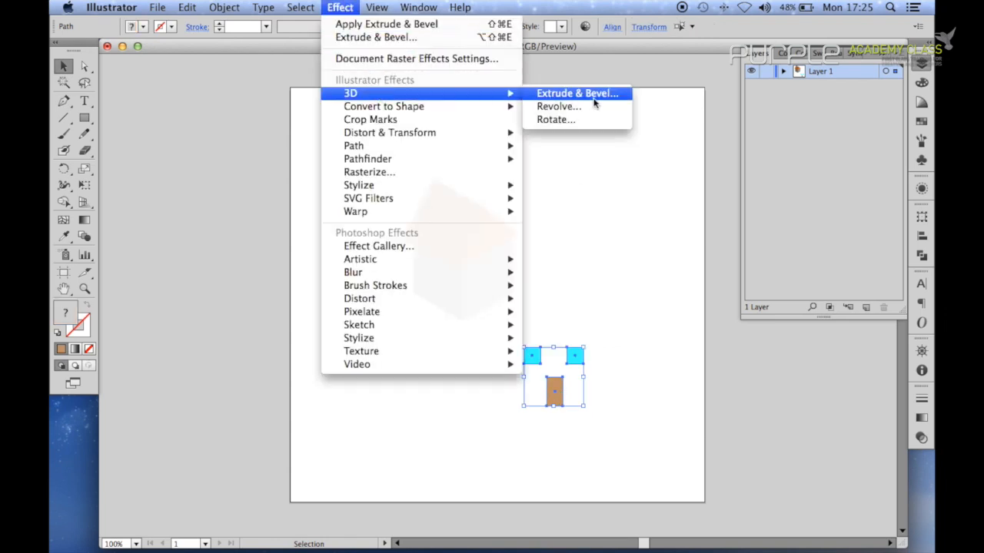
{"action": "left_click", "coordinate": [576, 93]}
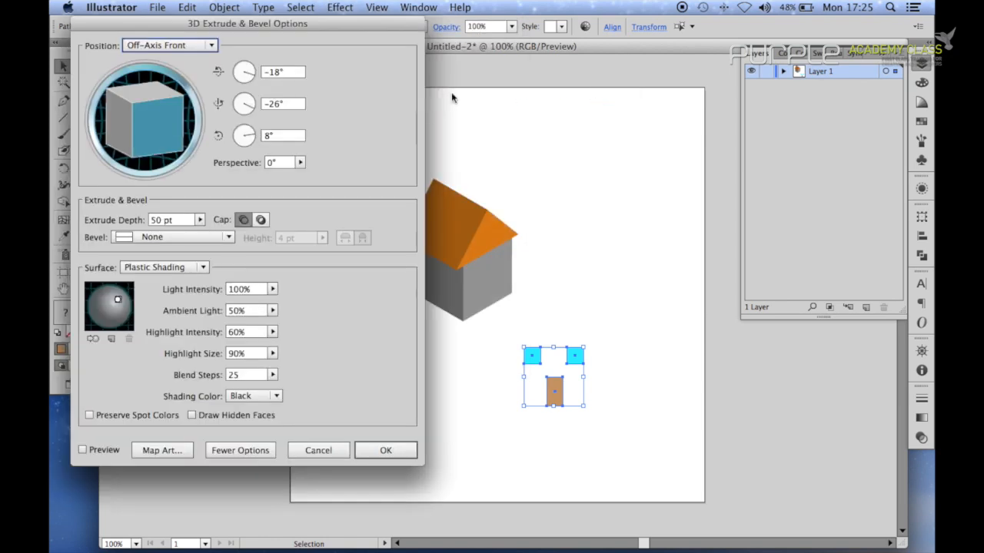
{"action": "left_click", "coordinate": [167, 45]}
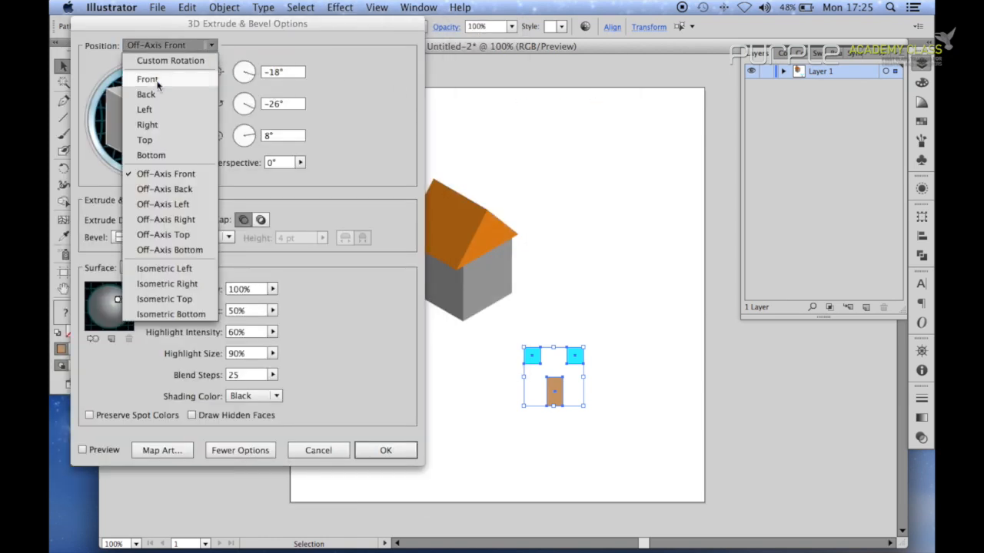
{"action": "left_click", "coordinate": [166, 283]}
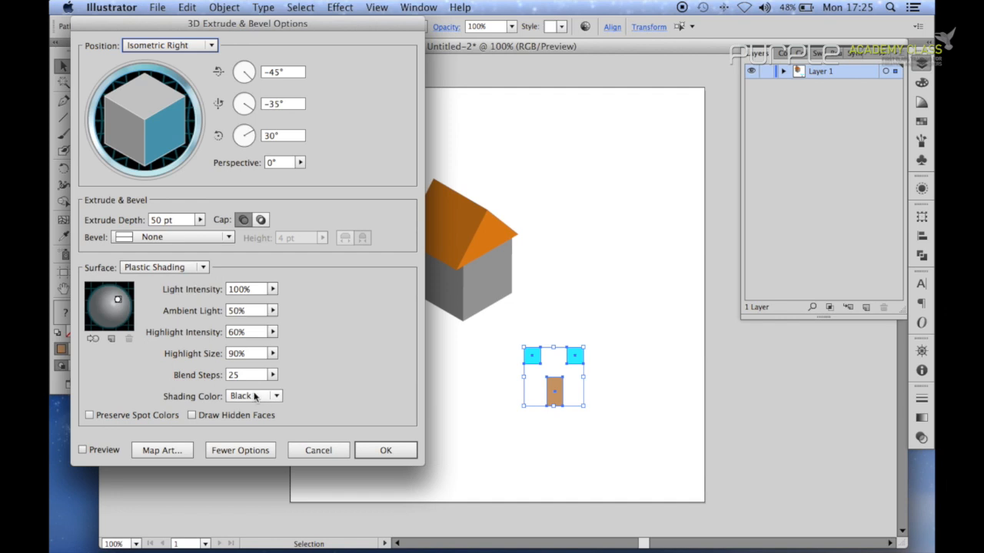
{"action": "left_click", "coordinate": [83, 449]}
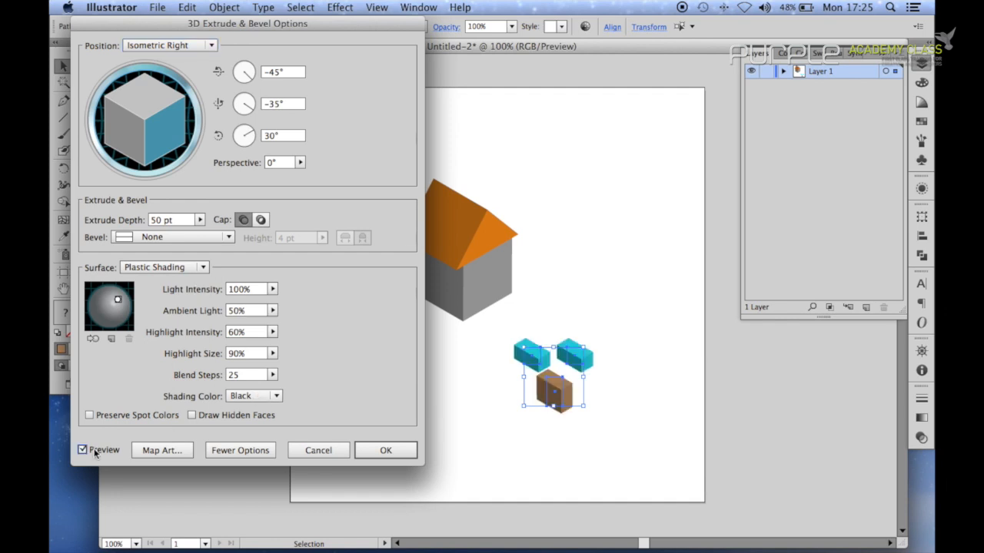
{"action": "mouse_move", "coordinate": [96, 452]}
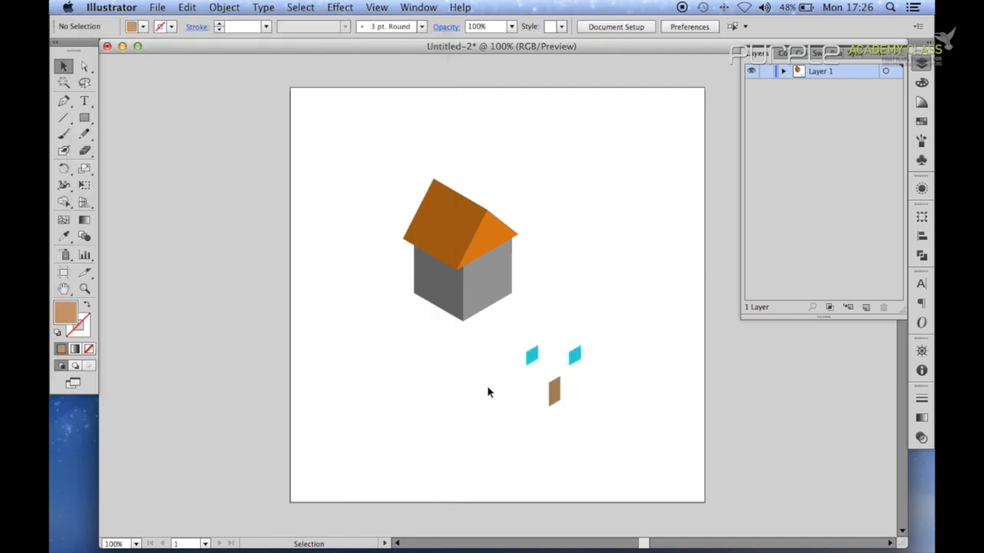
Step: Drag the two cyan windows and the brown door onto the cube's right face
{"action": "left_click", "coordinate": [532, 355]}
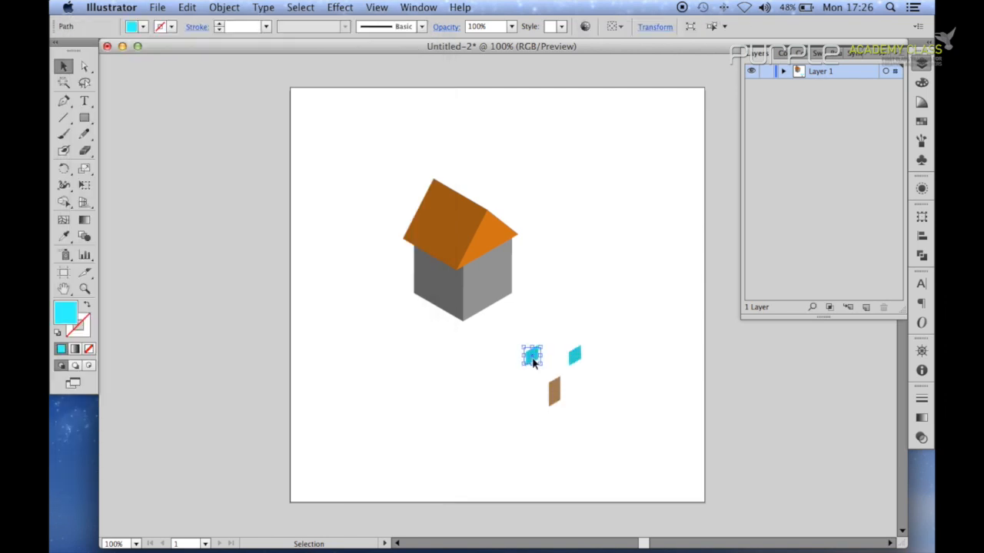
{"action": "left_click_drag", "start_coordinate": [532, 356], "coordinate": [480, 280]}
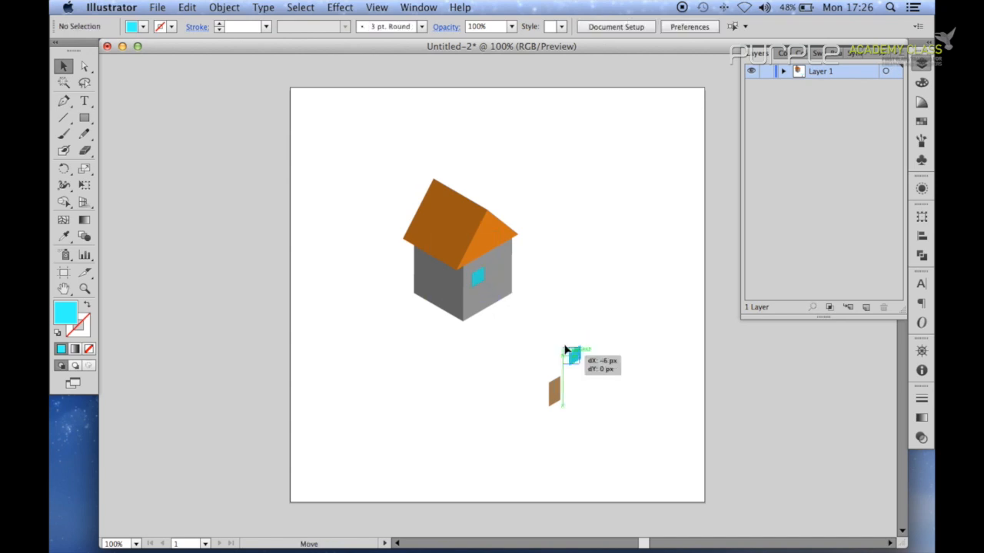
{"action": "left_click_drag", "start_coordinate": [569, 353], "coordinate": [499, 264]}
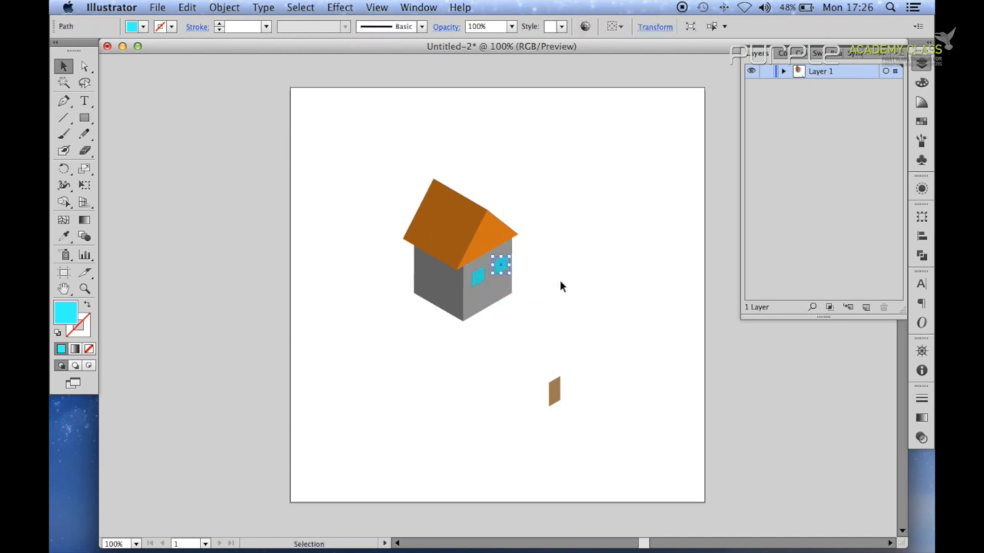
{"action": "left_click_drag", "start_coordinate": [500, 264], "coordinate": [489, 300]}
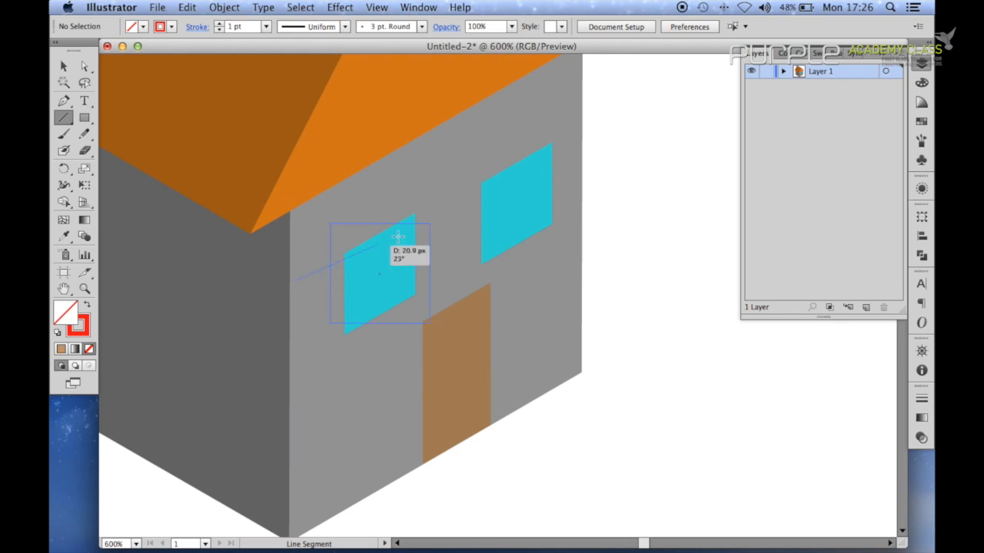
Step: Draw a red guide line along the wall's slope and nudge the windows level against it
{"action": "left_click_drag", "start_coordinate": [400, 238], "coordinate": [587, 110]}
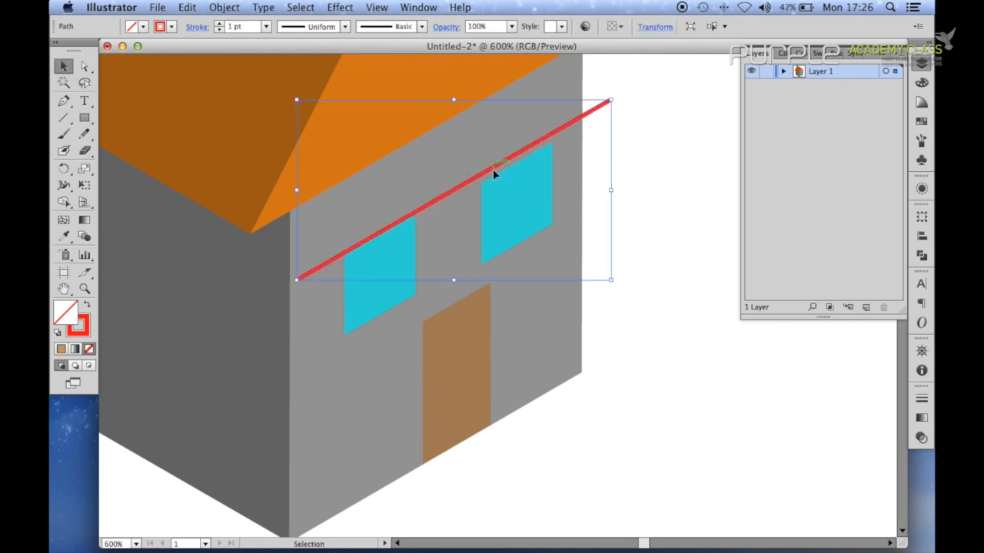
{"action": "left_click", "coordinate": [517, 203]}
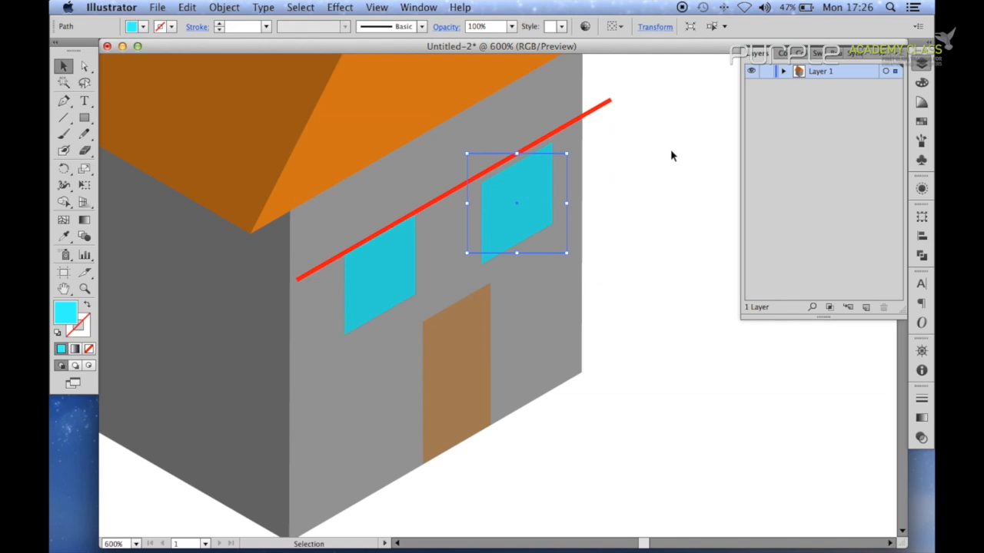
{"action": "left_click_drag", "start_coordinate": [514, 203], "coordinate": [515, 197]}
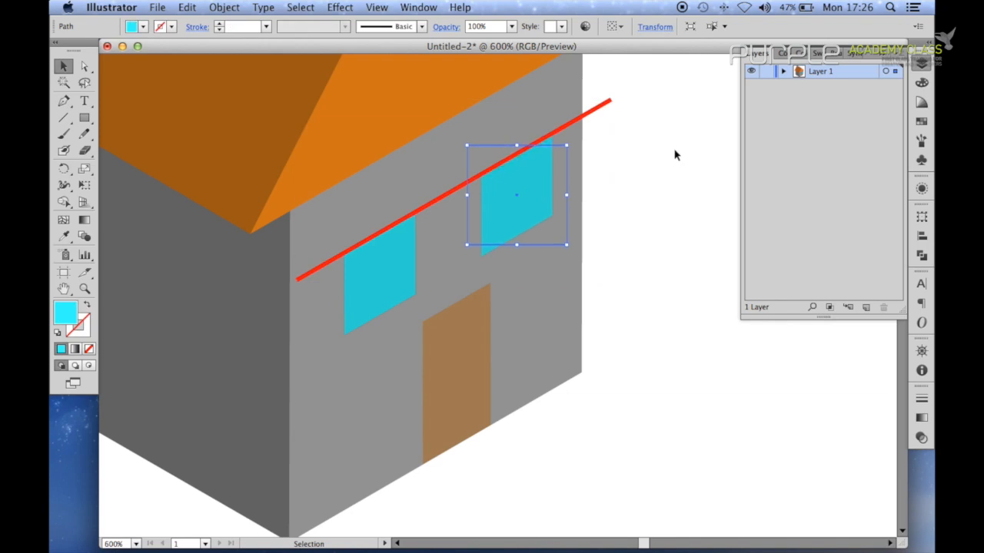
{"action": "left_click", "coordinate": [381, 273]}
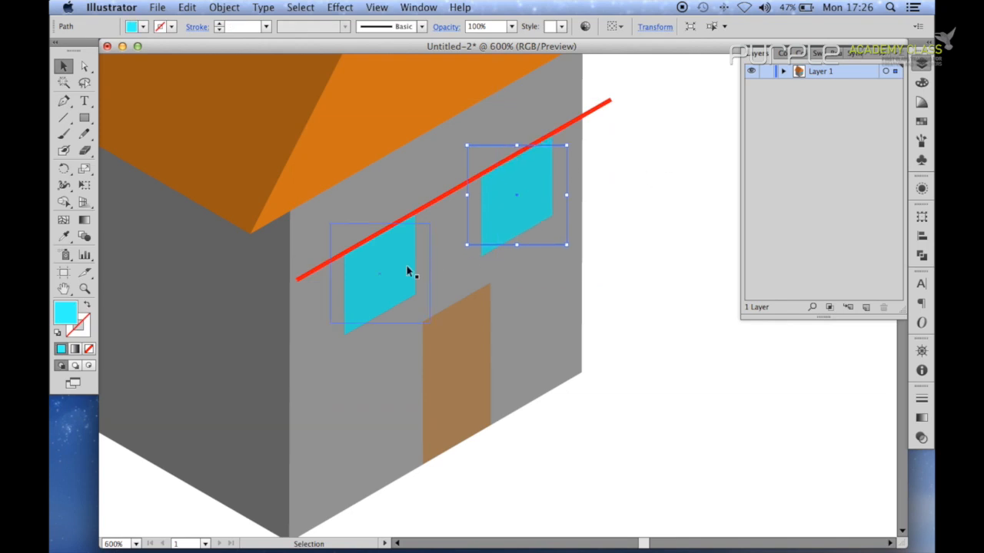
{"action": "left_click", "coordinate": [384, 282]}
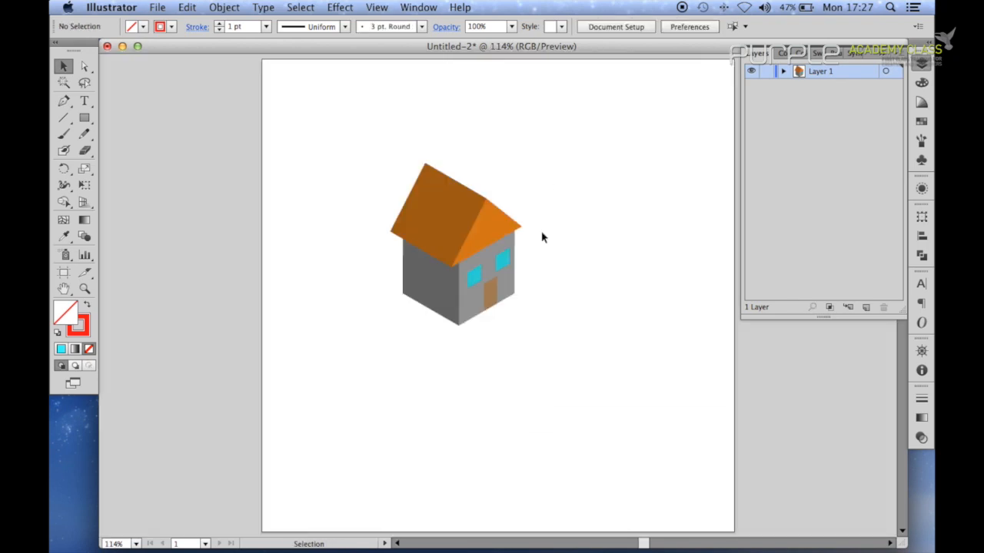
{"action": "left_click_drag", "start_coordinate": [458, 238], "coordinate": [507, 269]}
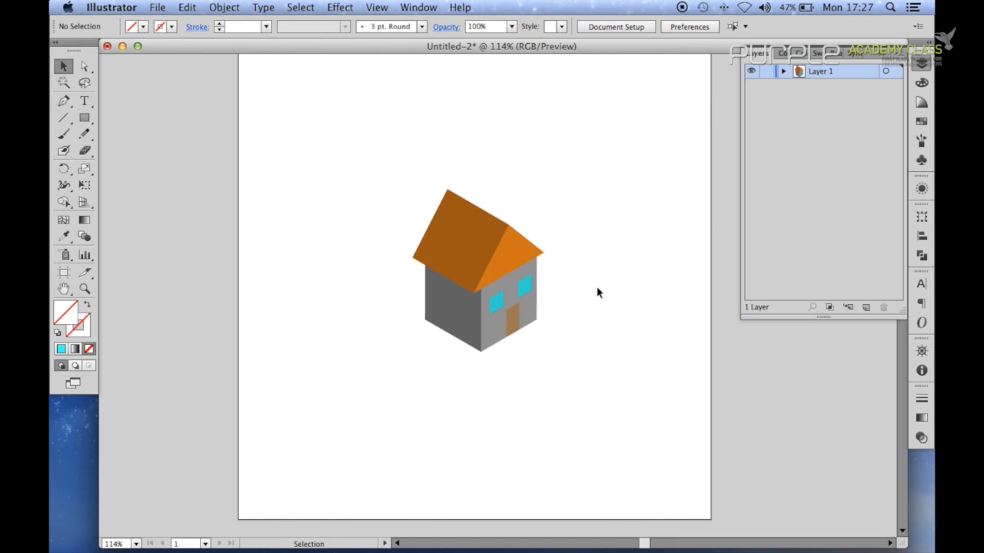
{"action": "mouse_move", "coordinate": [375, 237]}
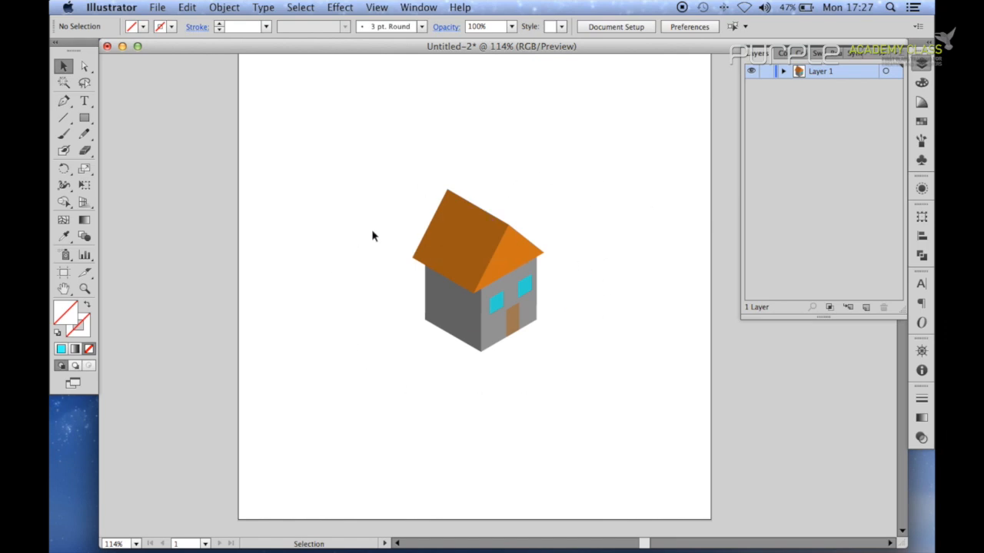
{"action": "mouse_move", "coordinate": [627, 340]}
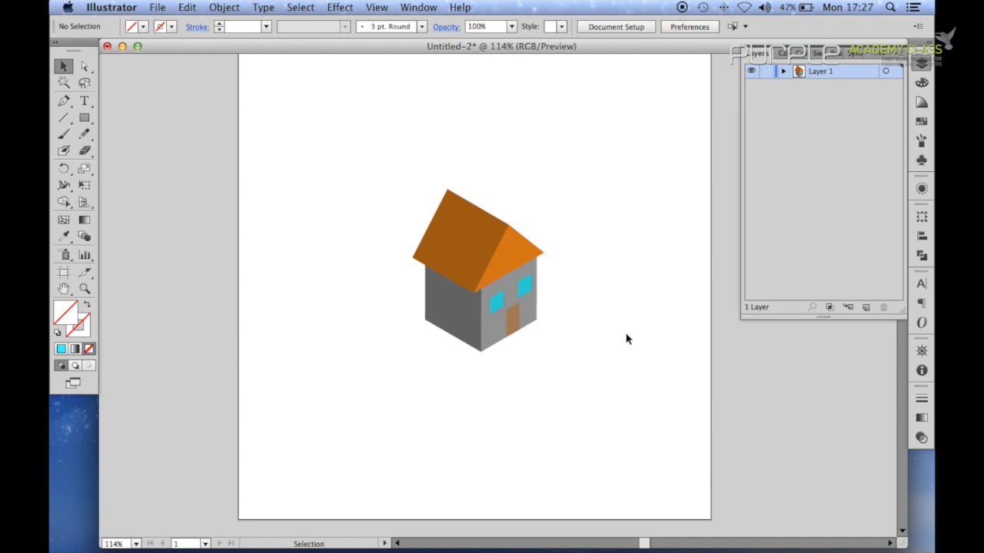
{"action": "mouse_move", "coordinate": [506, 216]}
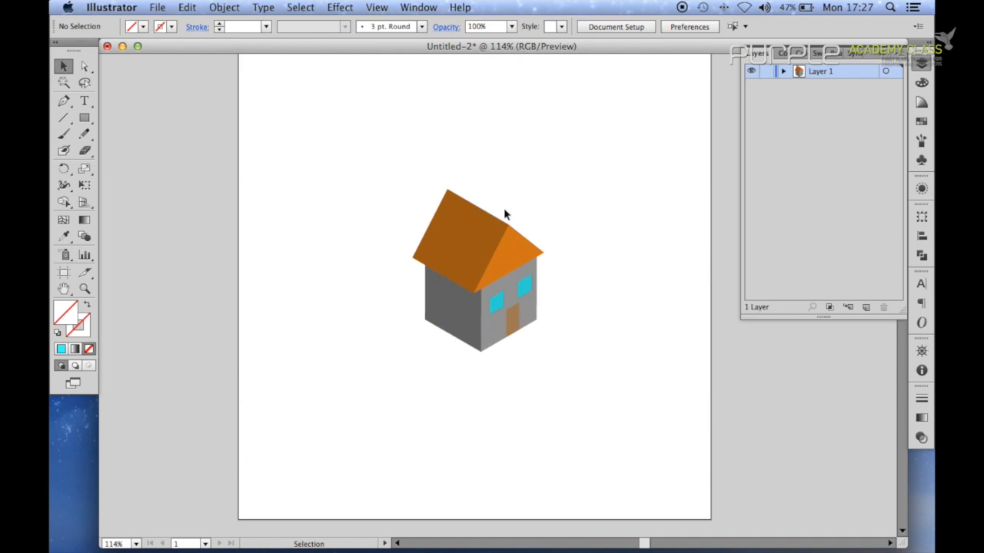